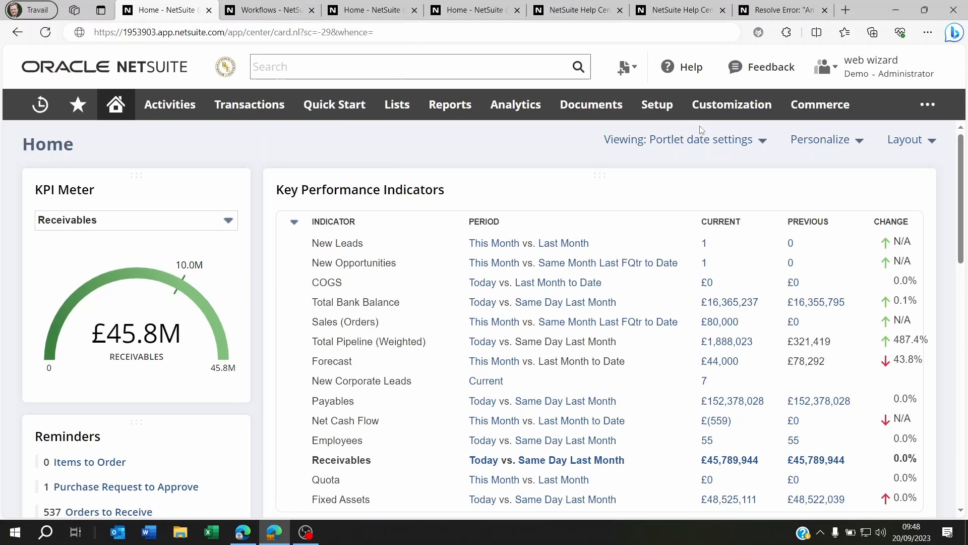
Open the Purchase Order Basic Approval workflow from the workflows list
{"action": "left_click", "coordinate": [397, 104]}
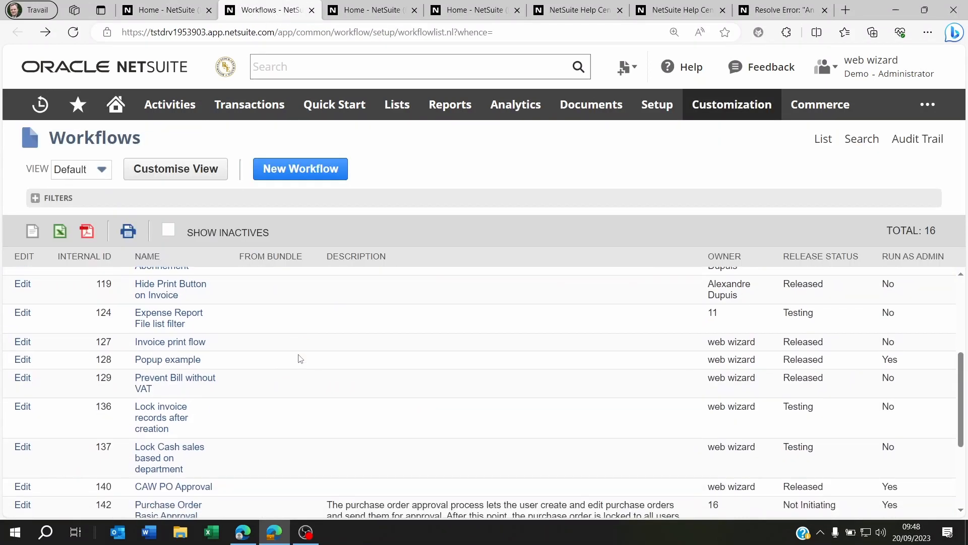
{"action": "scroll", "scroll_direction": "down", "scroll_amount": 3}
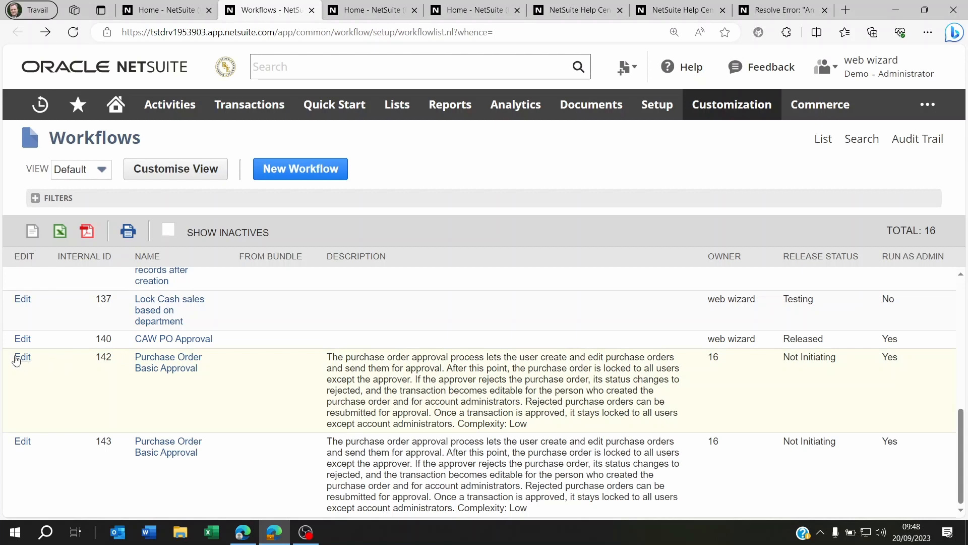
{"action": "left_click", "coordinate": [22, 357]}
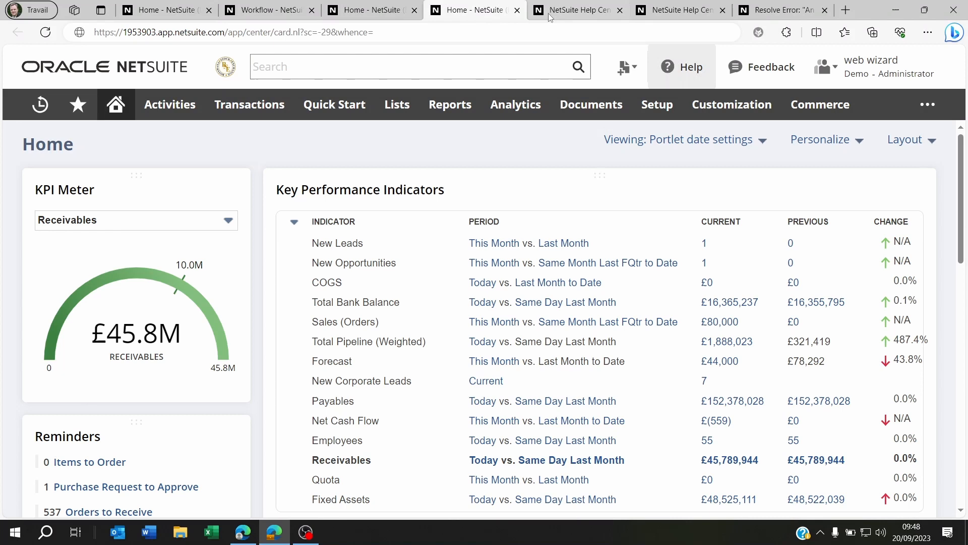
Read the Copy to Account help topic's overview and four deployment steps
{"action": "left_click", "coordinate": [574, 10]}
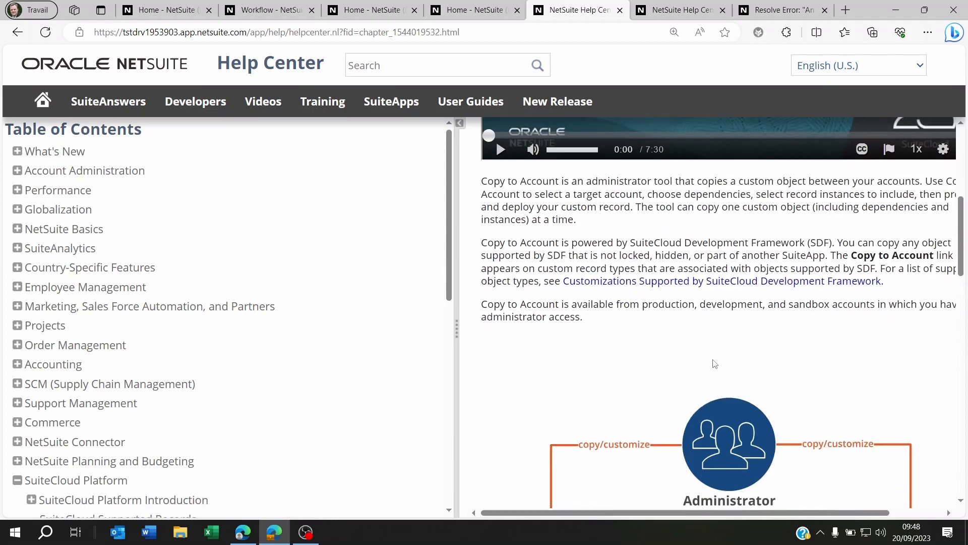
{"action": "scroll", "scroll_direction": "down", "scroll_amount": 3}
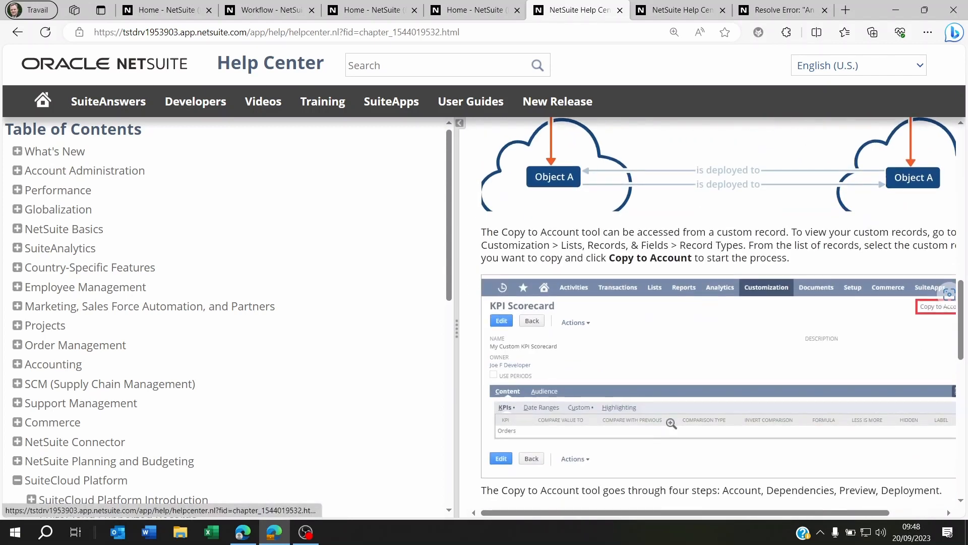
{"action": "mouse_move", "coordinate": [666, 411]}
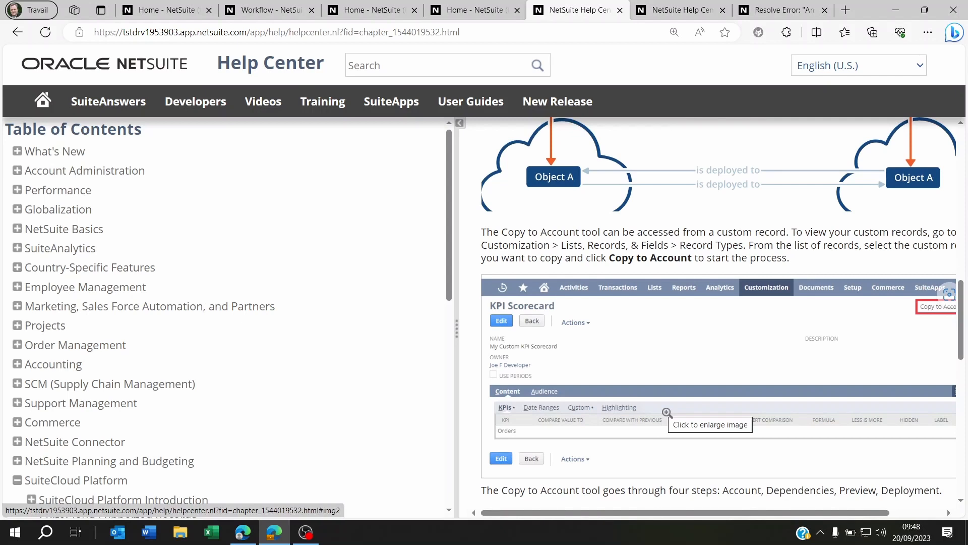
{"action": "scroll", "scroll_direction": "down", "scroll_amount": 3}
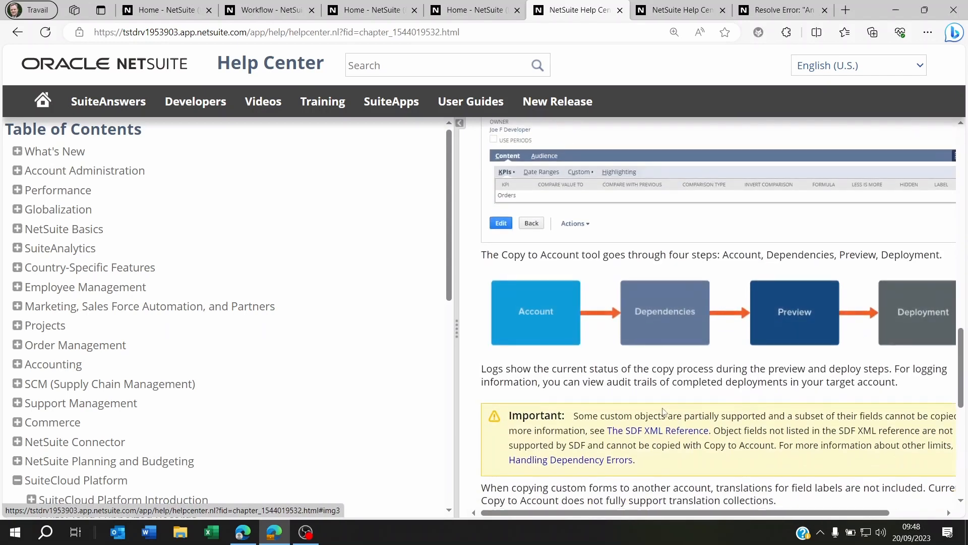
{"action": "scroll", "scroll_direction": "down", "scroll_amount": 3}
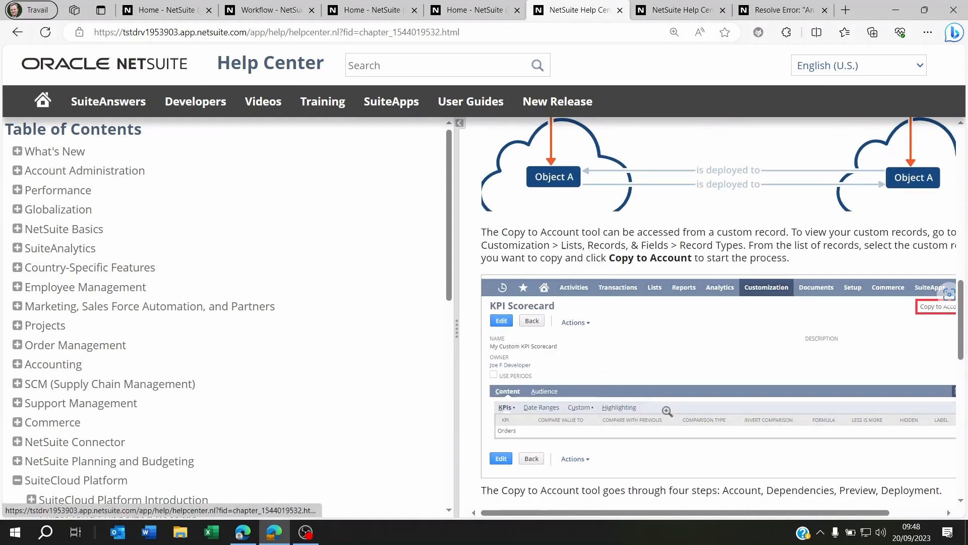
{"action": "mouse_move", "coordinate": [667, 410]}
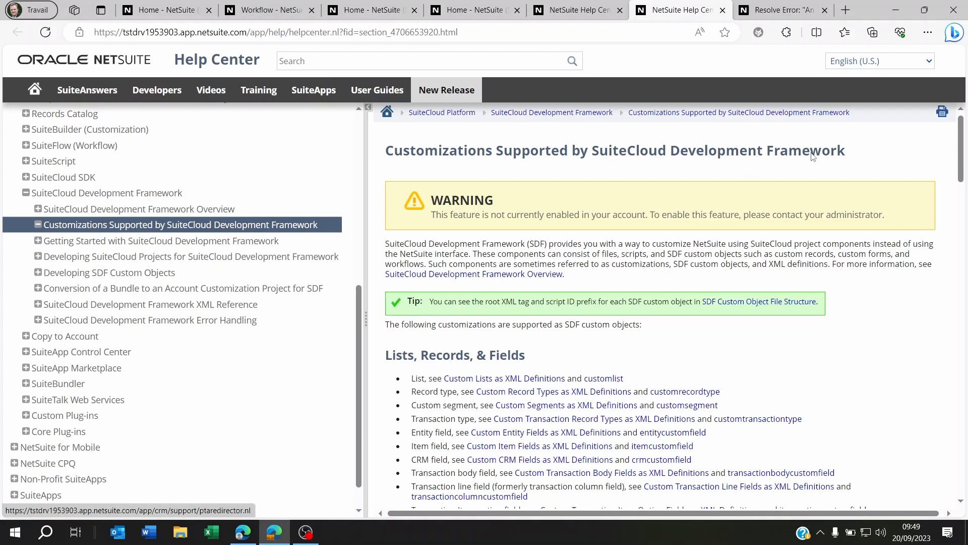
{"action": "mouse_move", "coordinate": [744, 152]}
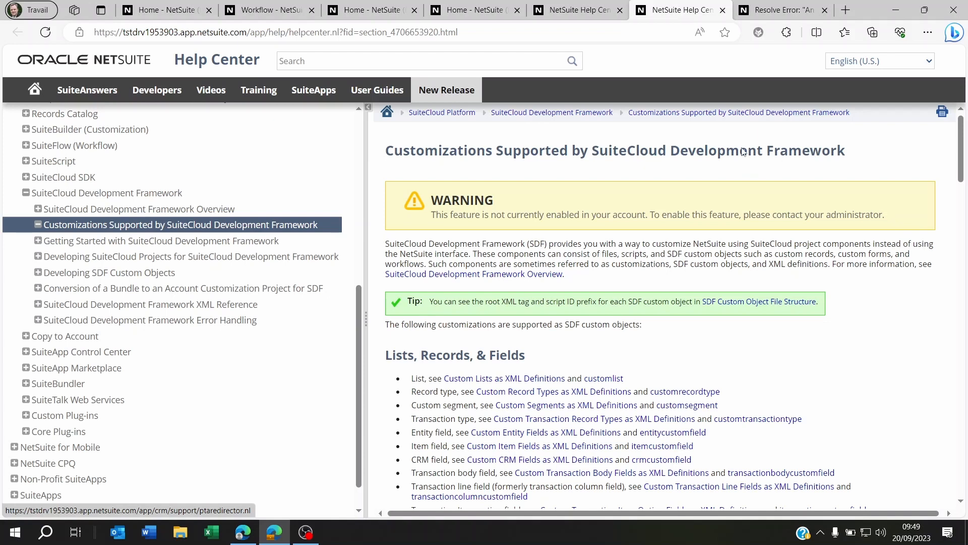
{"action": "mouse_move", "coordinate": [899, 328]}
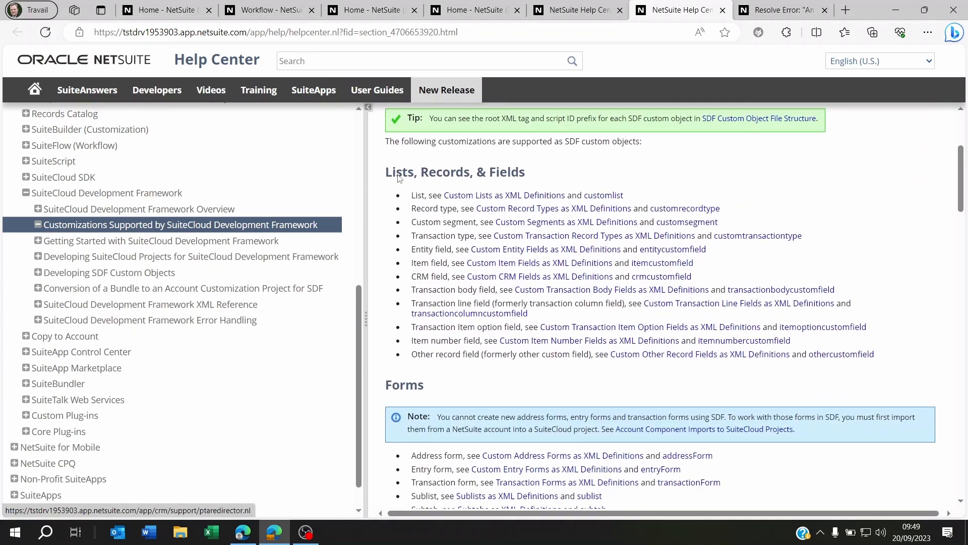
{"action": "mouse_move", "coordinate": [536, 178]}
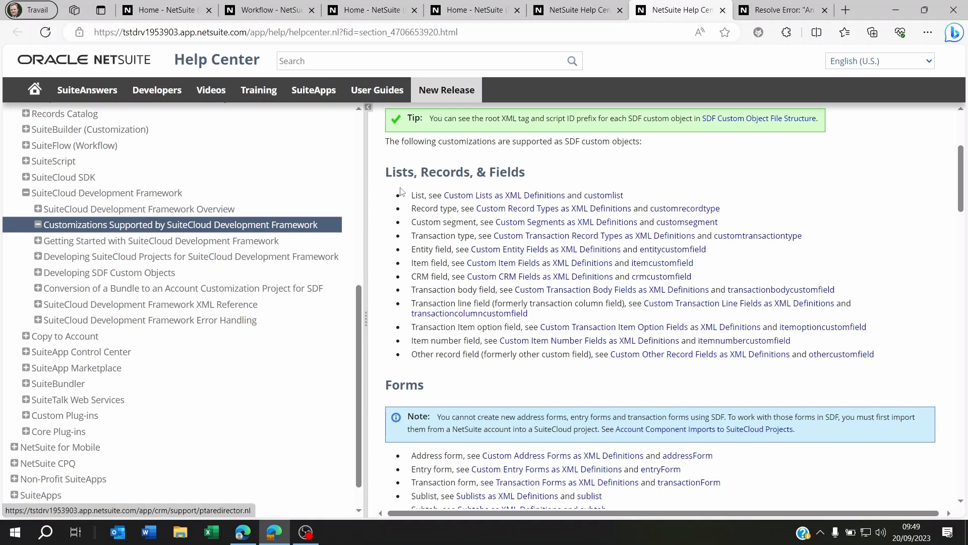
{"action": "mouse_move", "coordinate": [402, 218]}
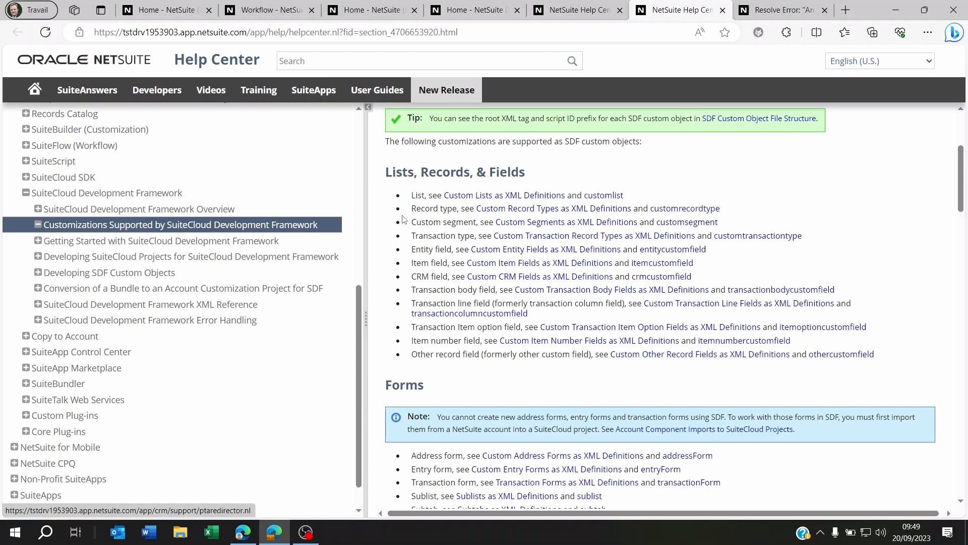
{"action": "mouse_move", "coordinate": [416, 202]}
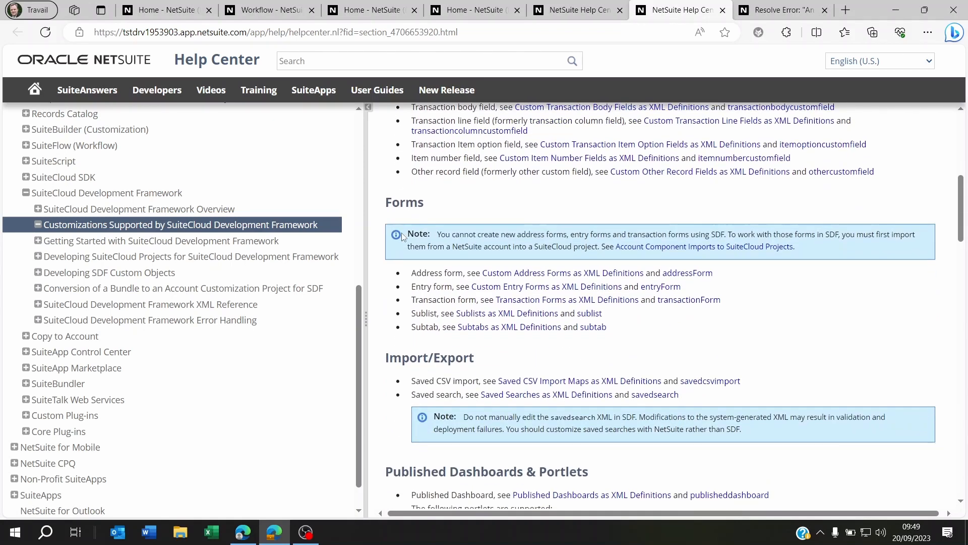
Read through the Customizations Supported by SuiteCloud Development Framework page to its end
{"action": "scroll", "scroll_direction": "down", "scroll_amount": 3}
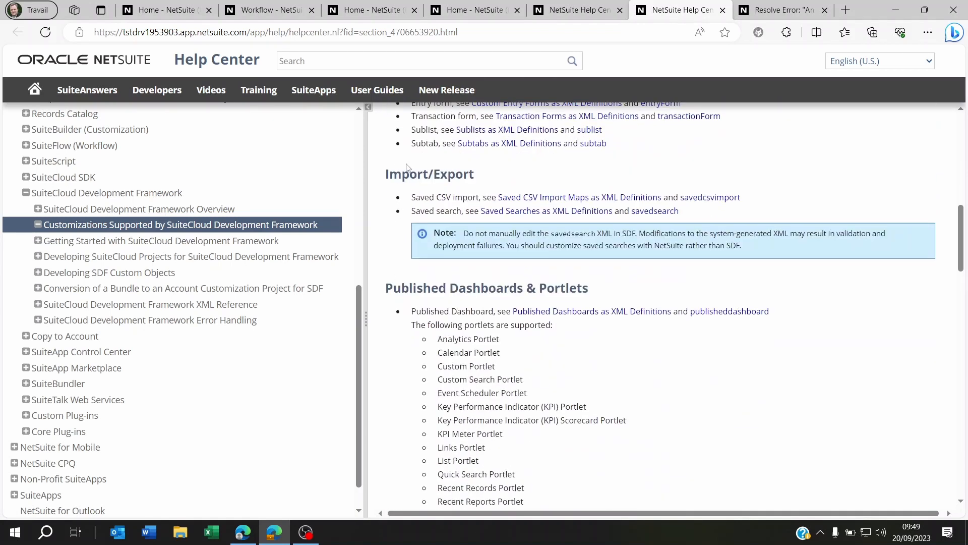
{"action": "scroll", "scroll_direction": "down", "scroll_amount": 3}
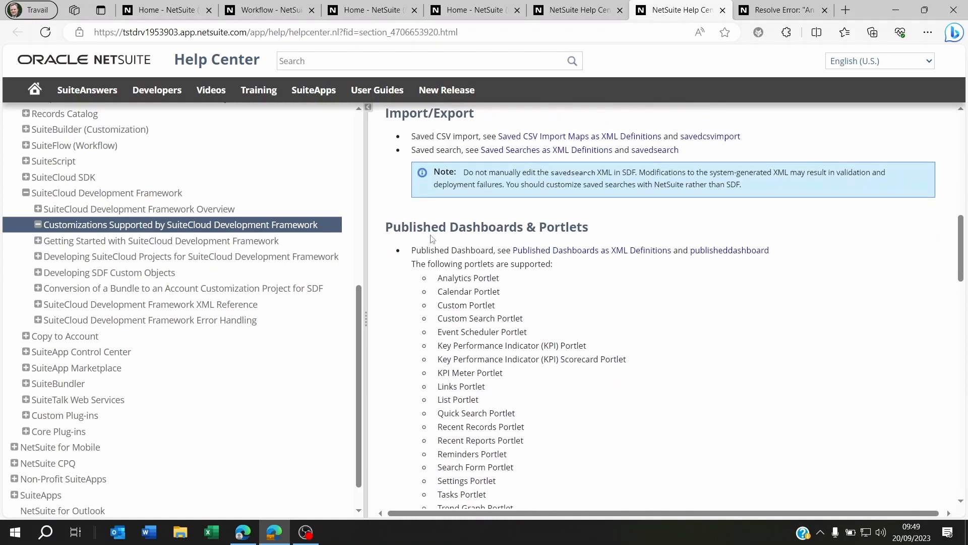
{"action": "scroll", "scroll_direction": "down", "scroll_amount": 3}
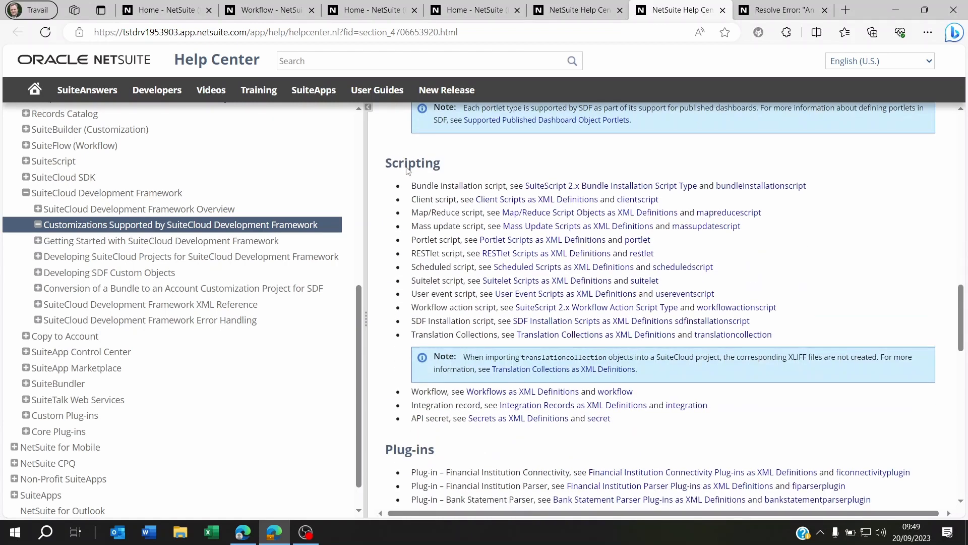
{"action": "scroll", "scroll_direction": "down", "scroll_amount": 3}
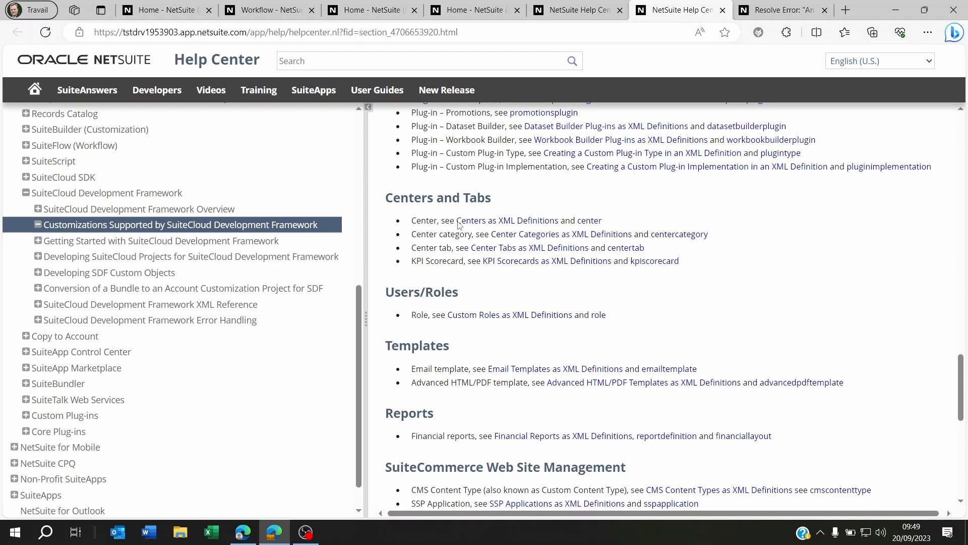
{"action": "scroll", "scroll_direction": "down", "scroll_amount": 3}
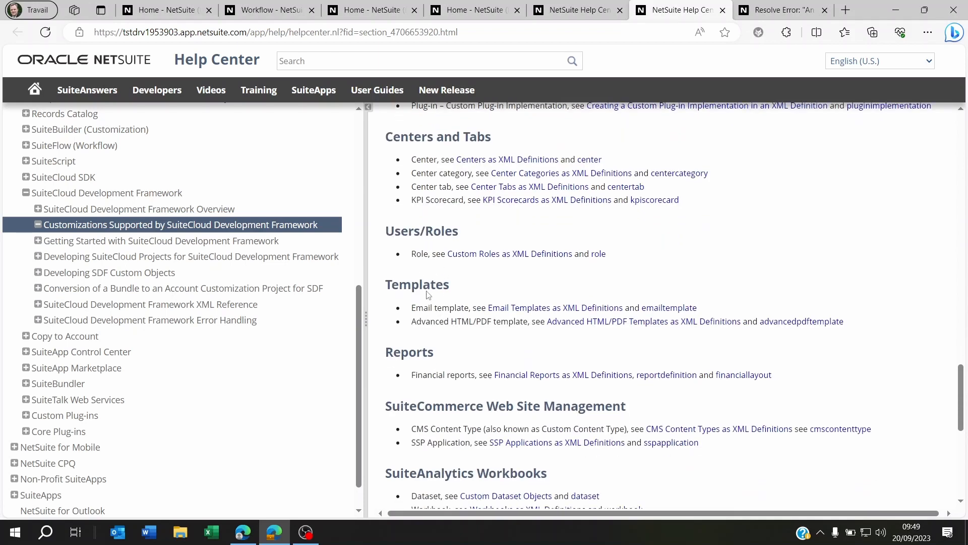
{"action": "scroll", "scroll_direction": "down", "scroll_amount": 3}
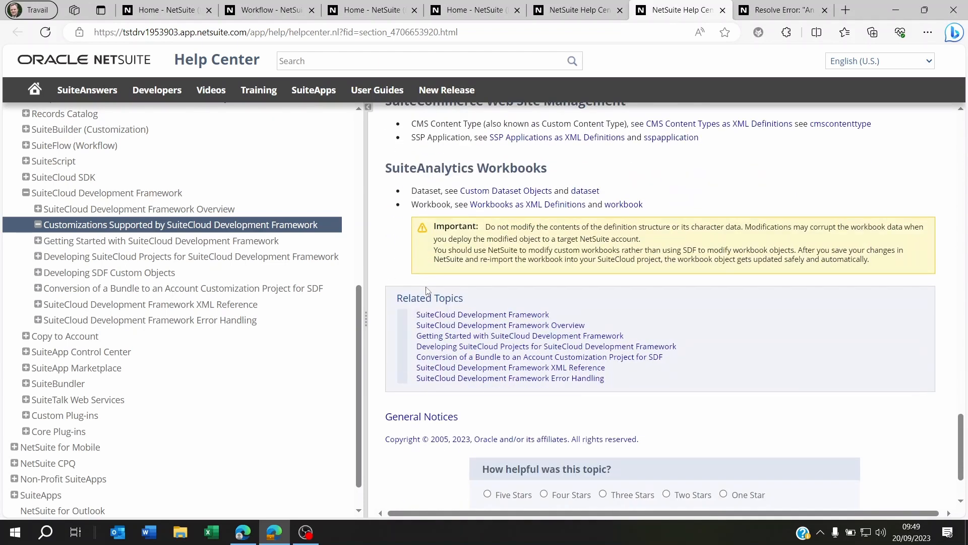
{"action": "scroll", "scroll_direction": "down", "scroll_amount": 3}
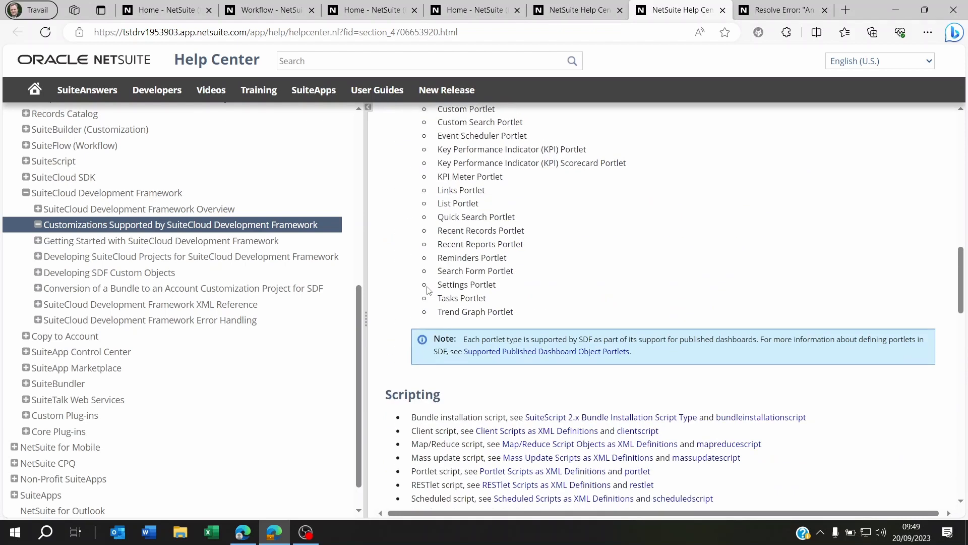
Review the Copy to Account error article's unsupported objects, highlighting Saved Searches, then return to NetSuite
{"action": "left_click", "coordinate": [780, 10]}
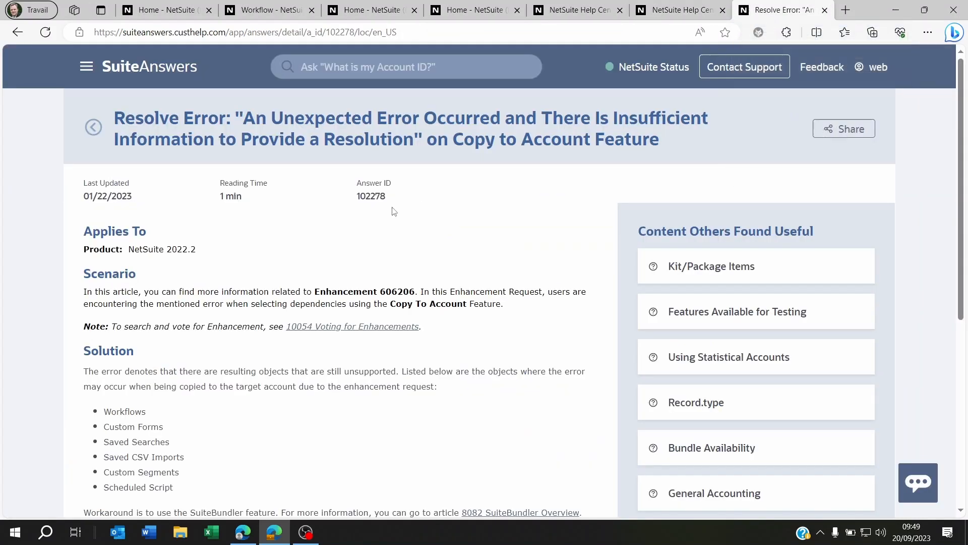
{"action": "mouse_move", "coordinate": [131, 158]}
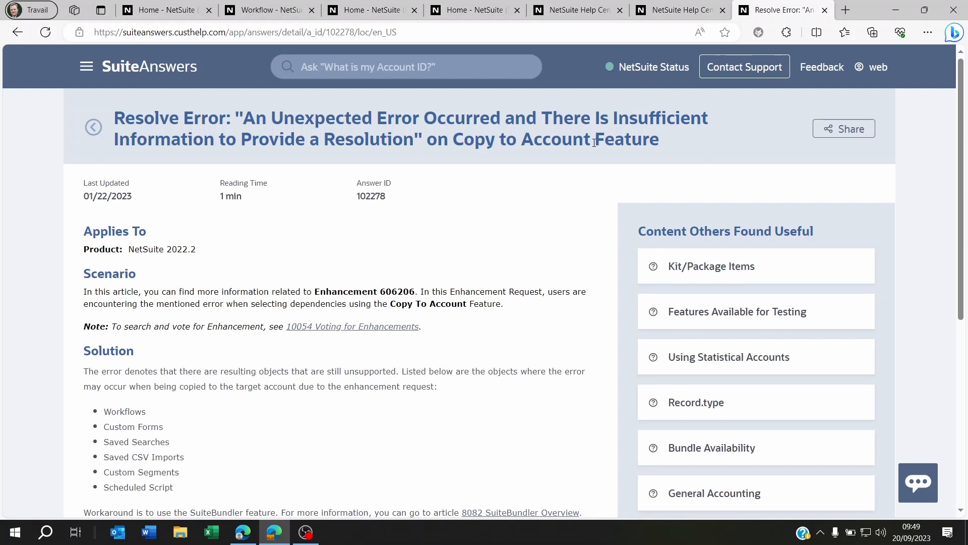
{"action": "scroll", "scroll_direction": "down", "scroll_amount": 3}
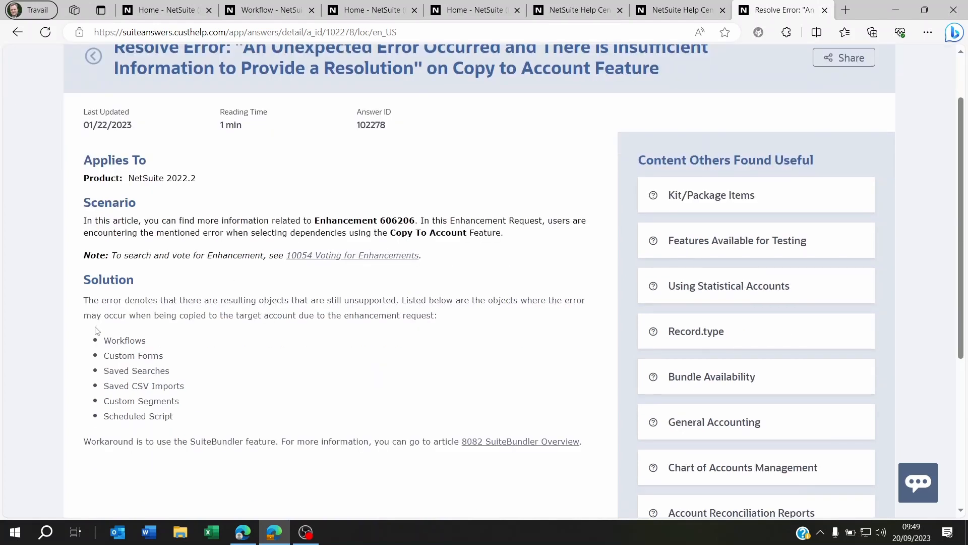
{"action": "mouse_move", "coordinate": [89, 361]}
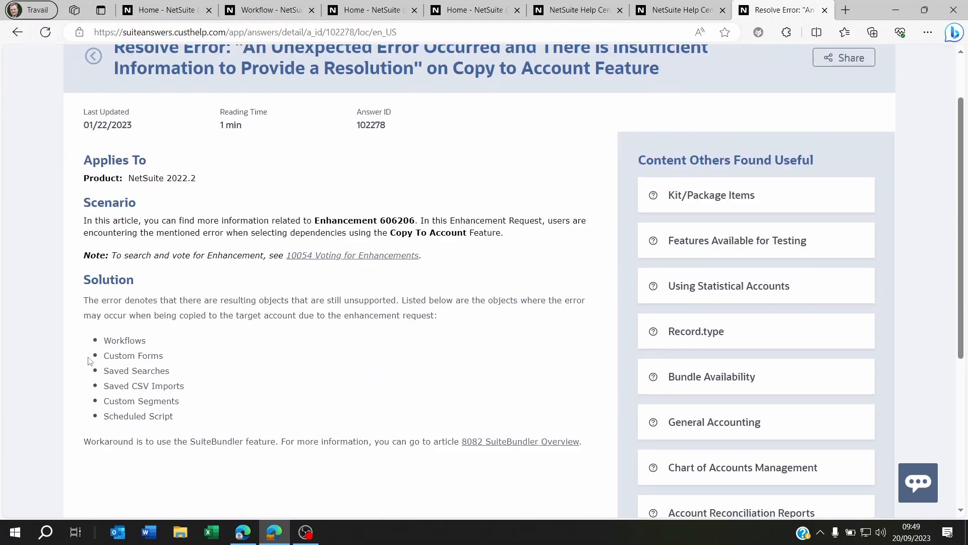
{"action": "mouse_move", "coordinate": [106, 339]}
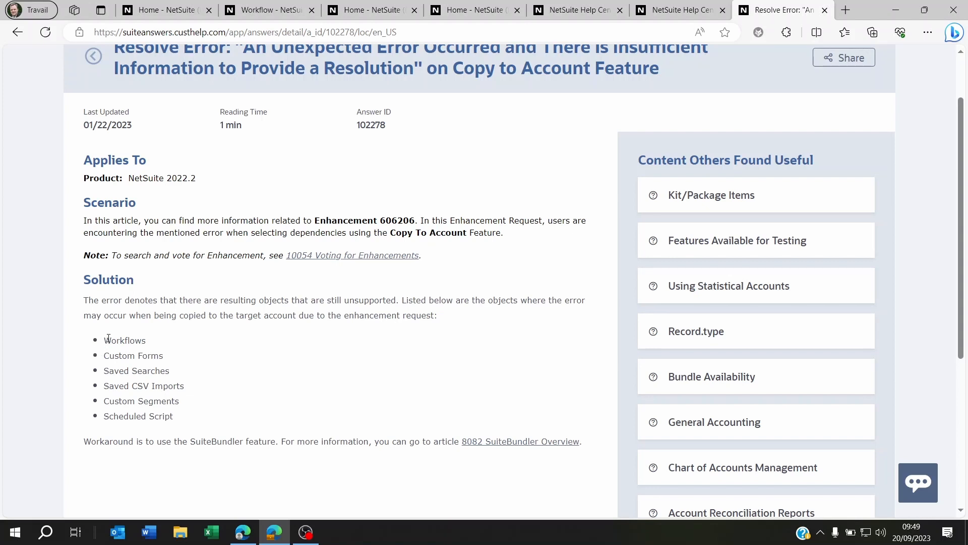
{"action": "double_click", "coordinate": [136, 371]}
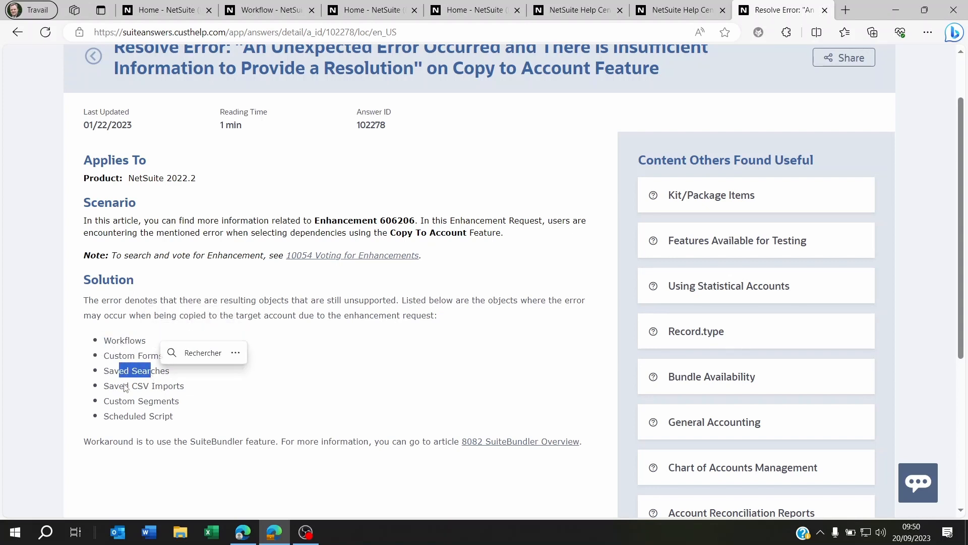
{"action": "left_click", "coordinate": [291, 398]}
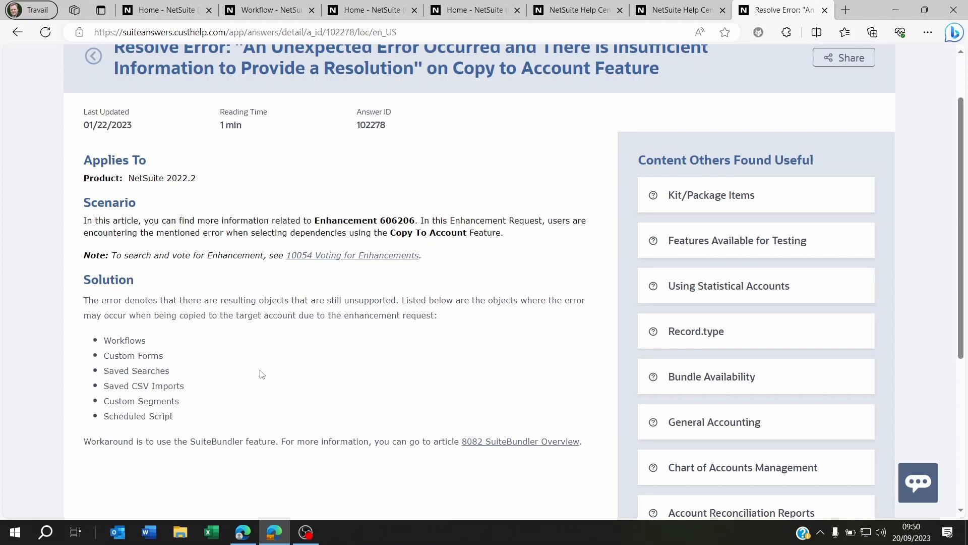
{"action": "double_click", "coordinate": [216, 440]}
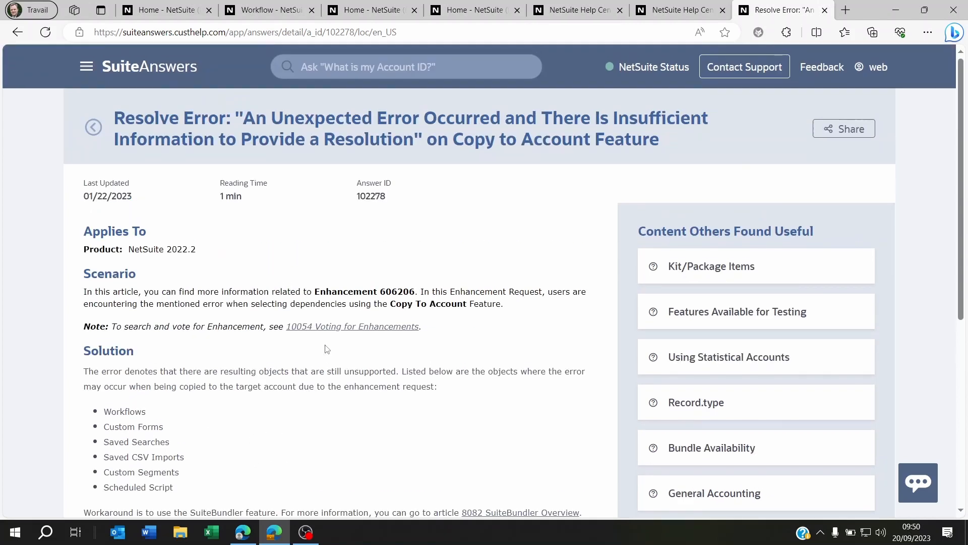
{"action": "left_click", "coordinate": [474, 10]}
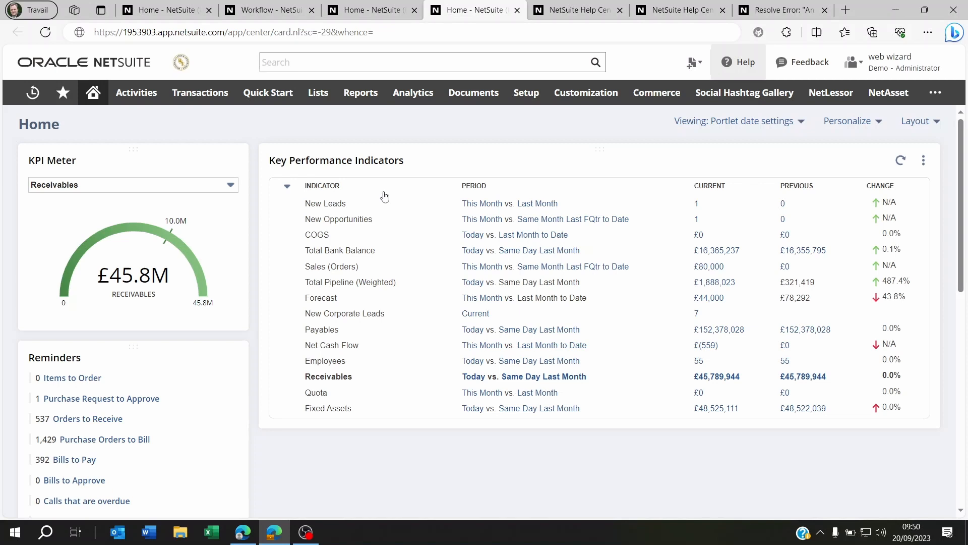
Start a new bundle via Customization > SuiteBundler > Create Bundle
{"action": "left_click", "coordinate": [585, 92]}
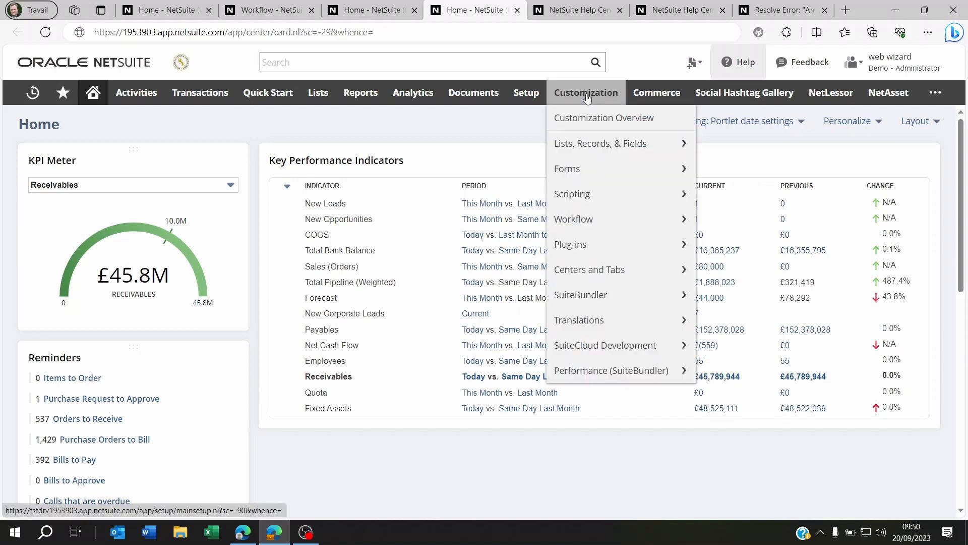
{"action": "mouse_move", "coordinate": [617, 294]}
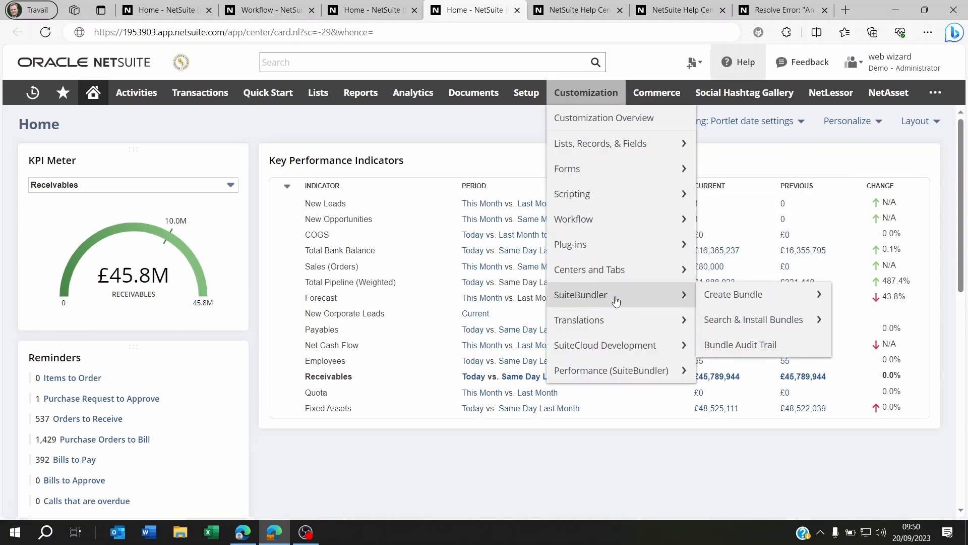
{"action": "mouse_move", "coordinate": [733, 294]}
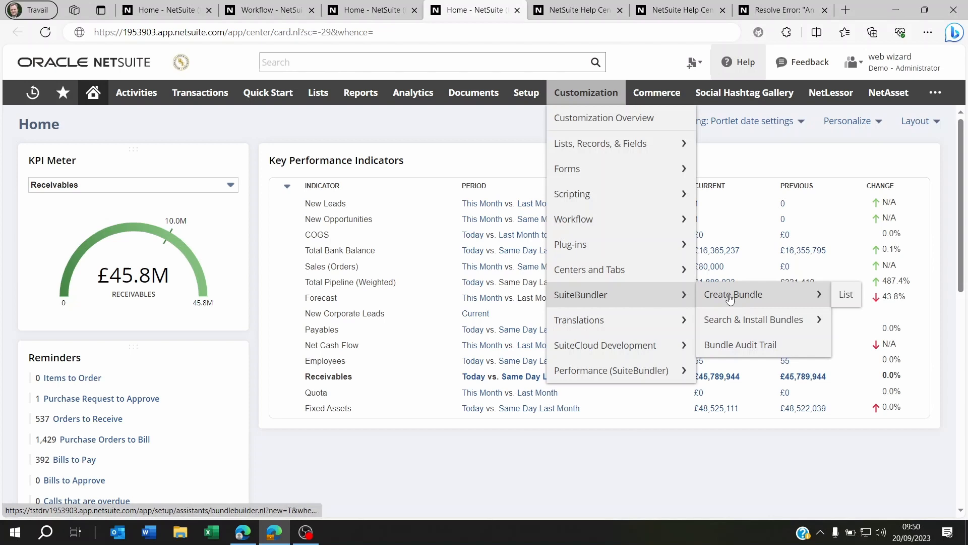
{"action": "left_click", "coordinate": [733, 294]}
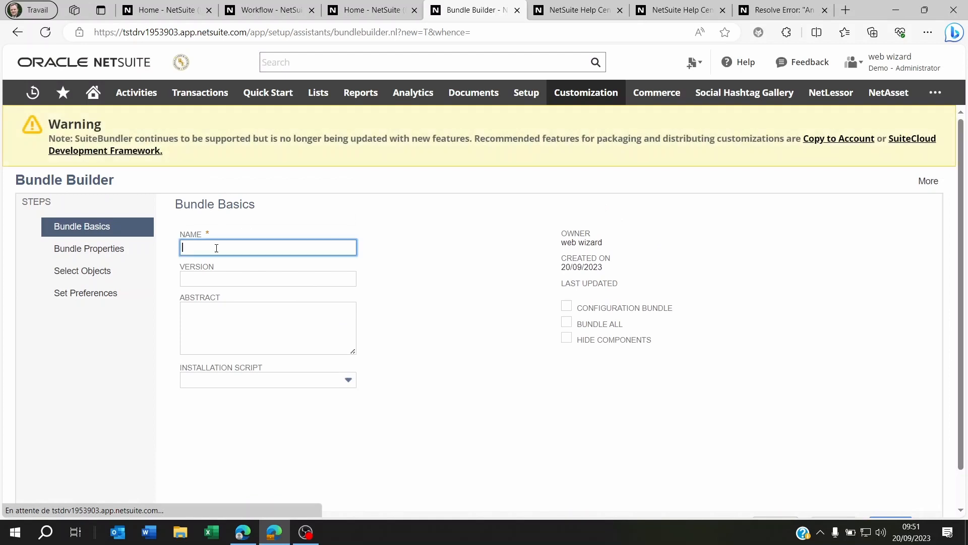
Name the bundle 'Test demo bundle' and continue to Bundle Properties
{"action": "type", "text": "Test"}
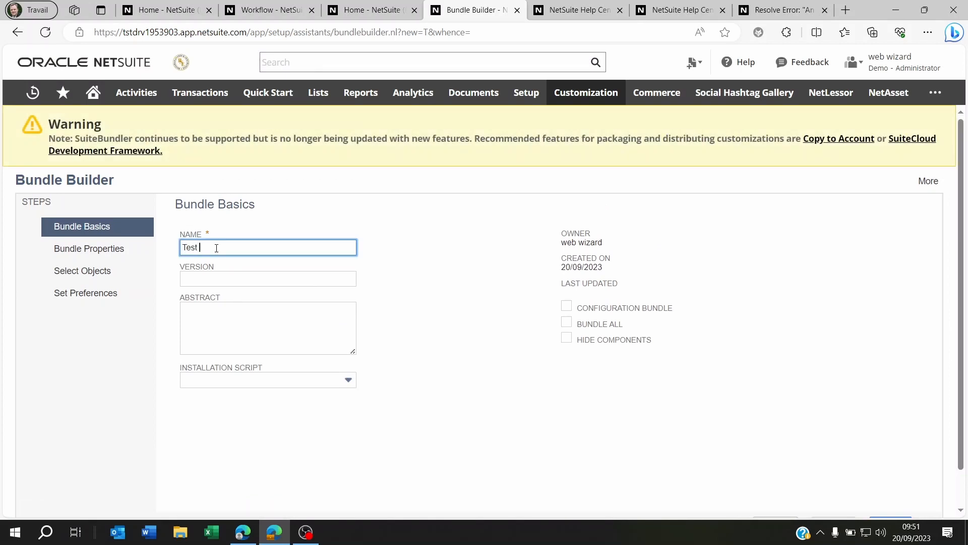
{"action": "type", "text": "demo bundle"}
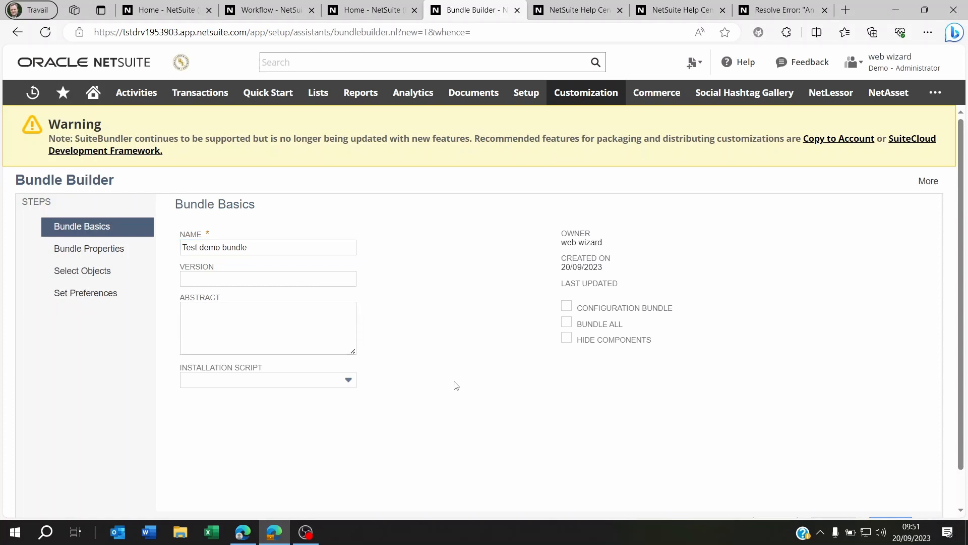
{"action": "scroll", "scroll_direction": "down", "scroll_amount": 3}
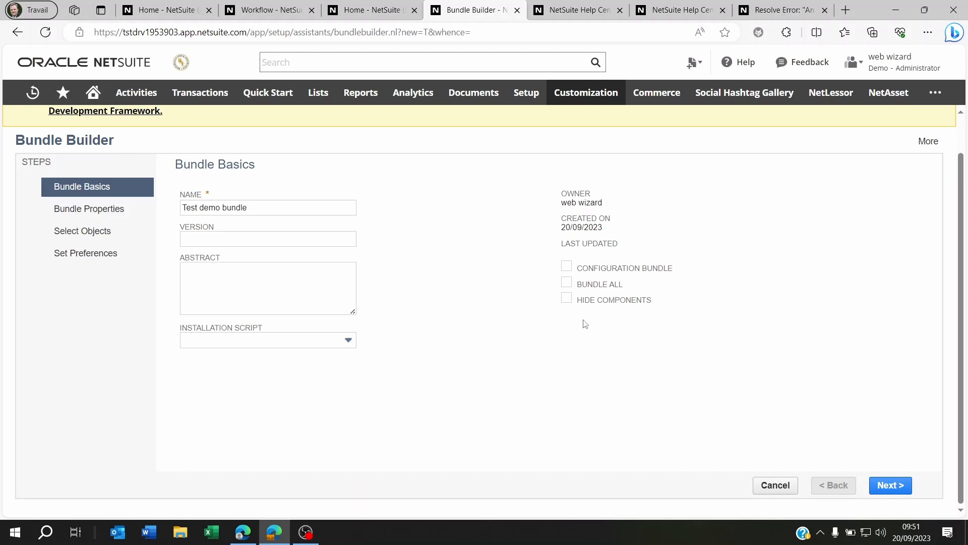
{"action": "left_click", "coordinate": [891, 485]}
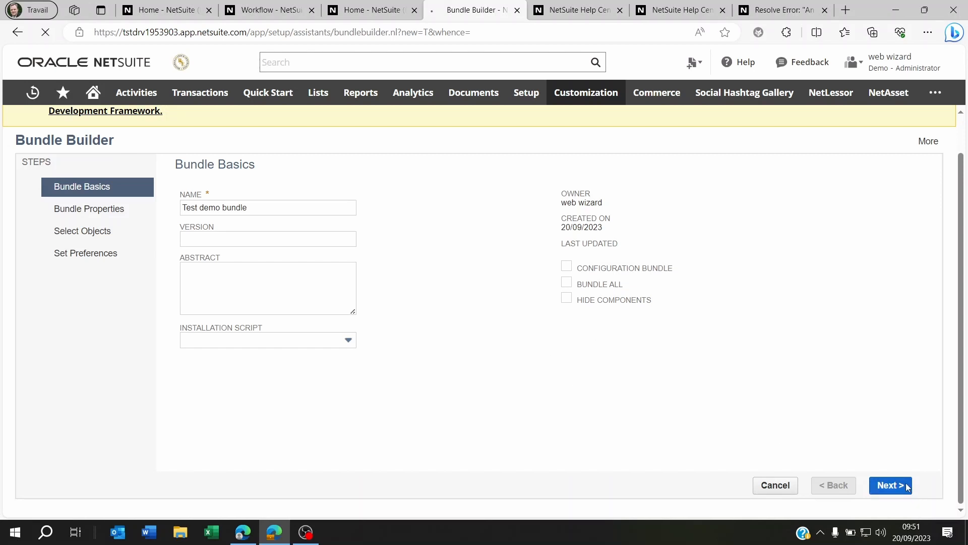
{"action": "left_click", "coordinate": [889, 485]}
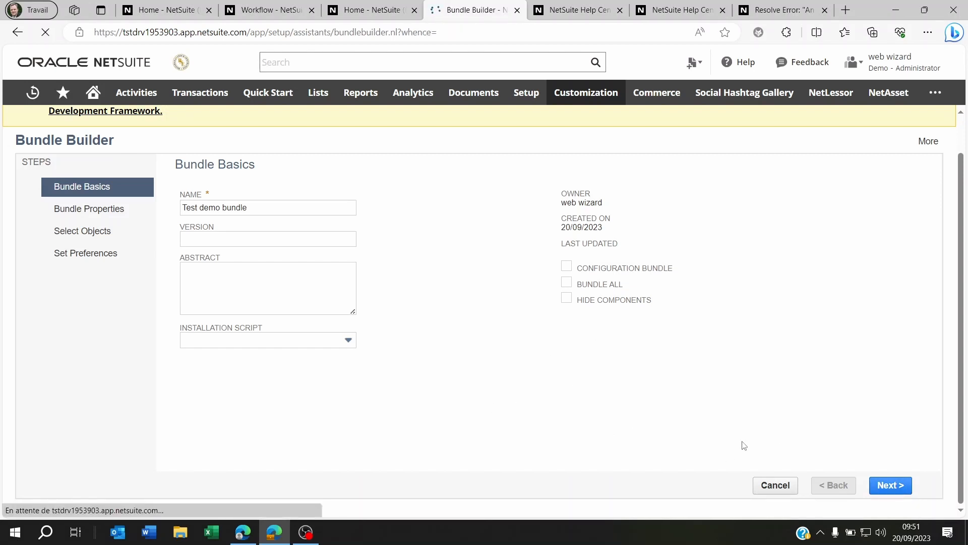
Keep the default Bundle Properties and continue to the Select Objects step
{"action": "left_click", "coordinate": [889, 485]}
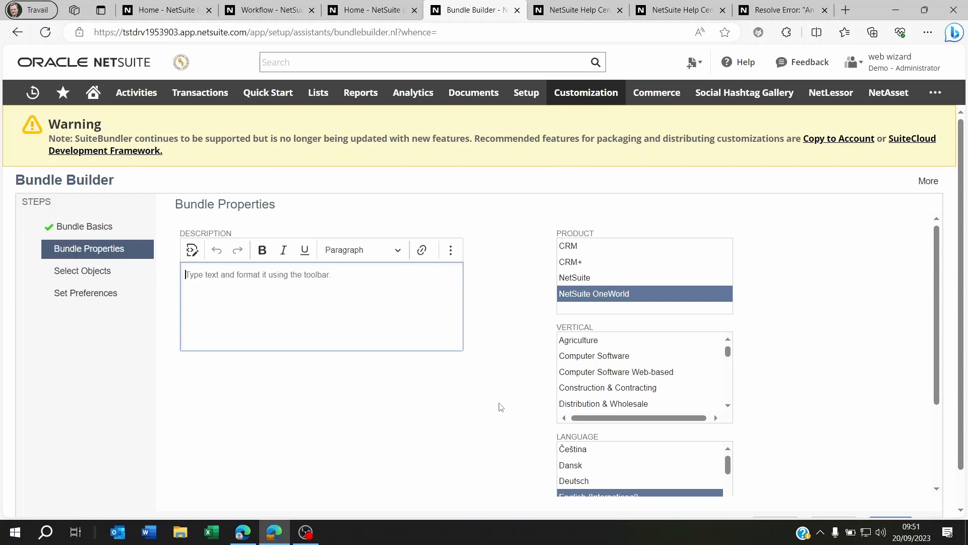
{"action": "scroll", "scroll_direction": "down", "scroll_amount": 3}
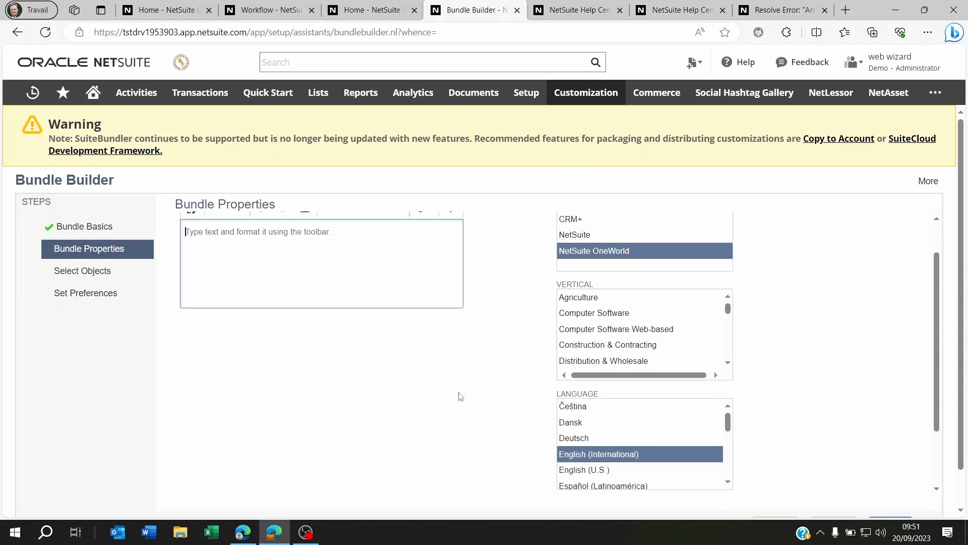
{"action": "scroll", "scroll_direction": "down", "scroll_amount": 3}
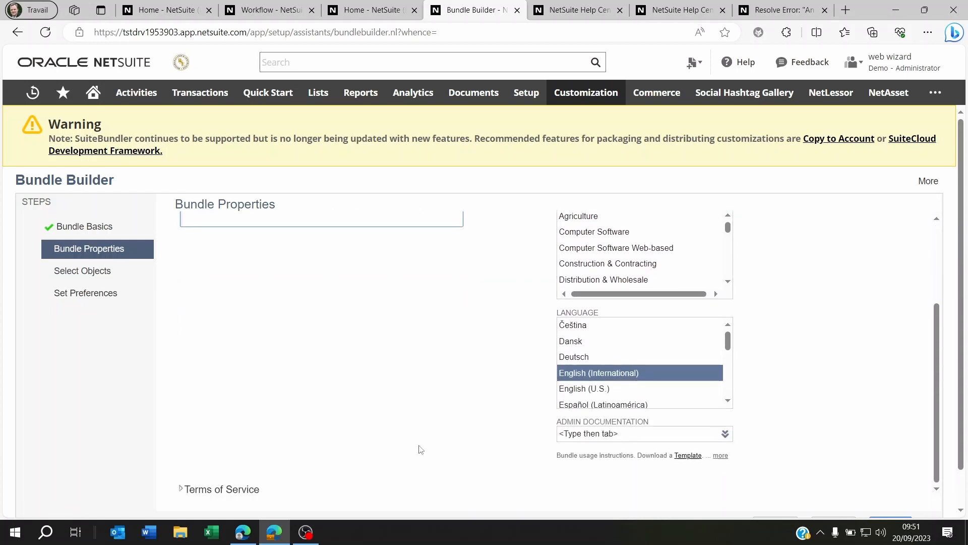
{"action": "scroll", "scroll_direction": "down", "scroll_amount": 3}
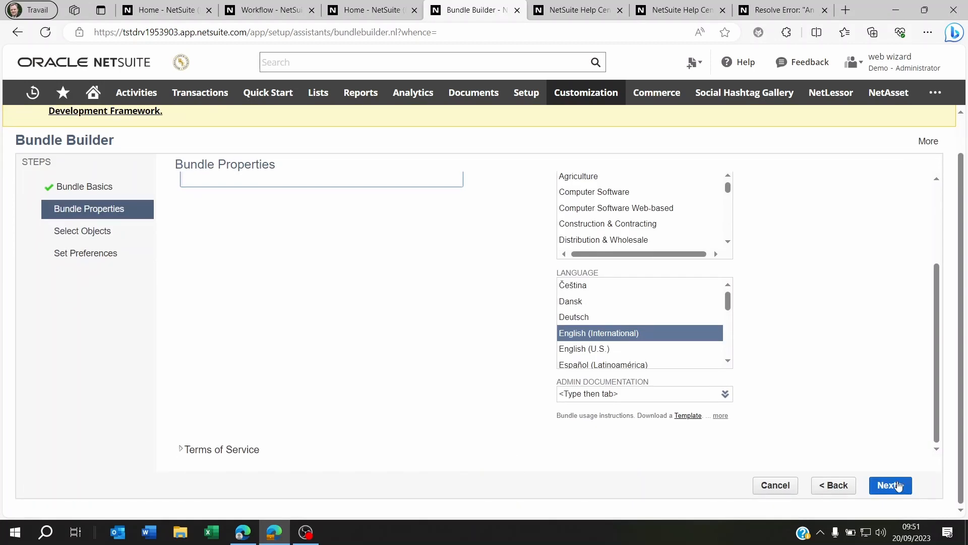
{"action": "left_click", "coordinate": [891, 485]}
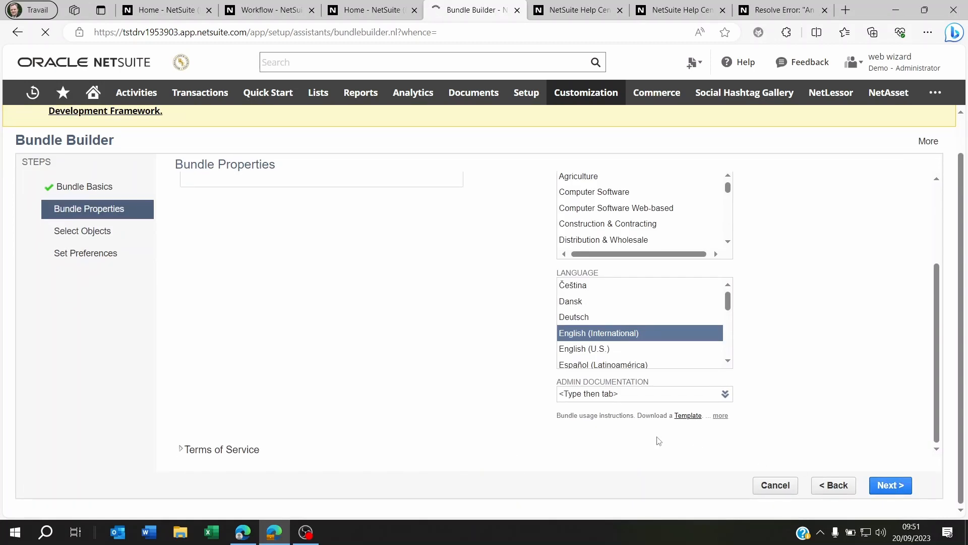
{"action": "left_click", "coordinate": [890, 485]}
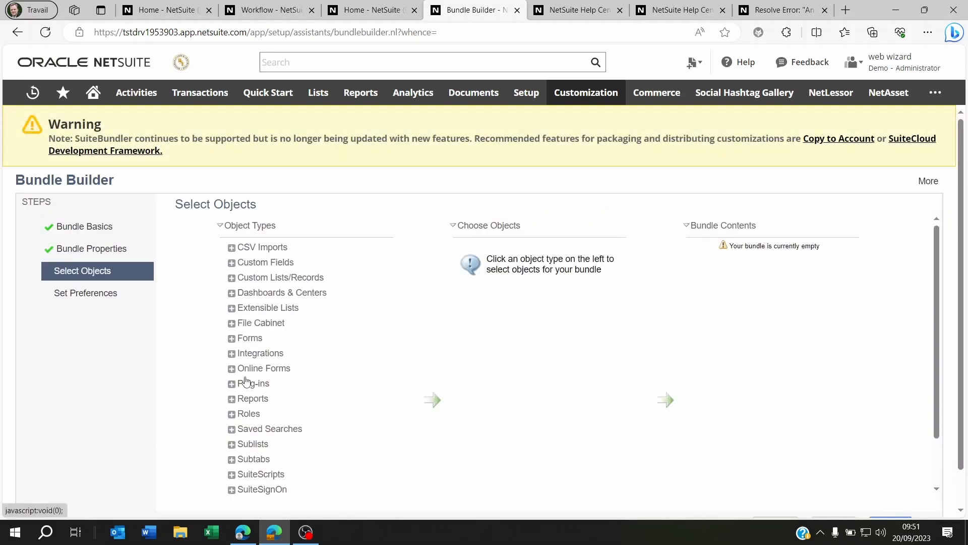
Include the Vendor Bill Approval Routing Workflow from Custom Workflows in the bundle
{"action": "scroll", "scroll_direction": "down", "scroll_amount": 3}
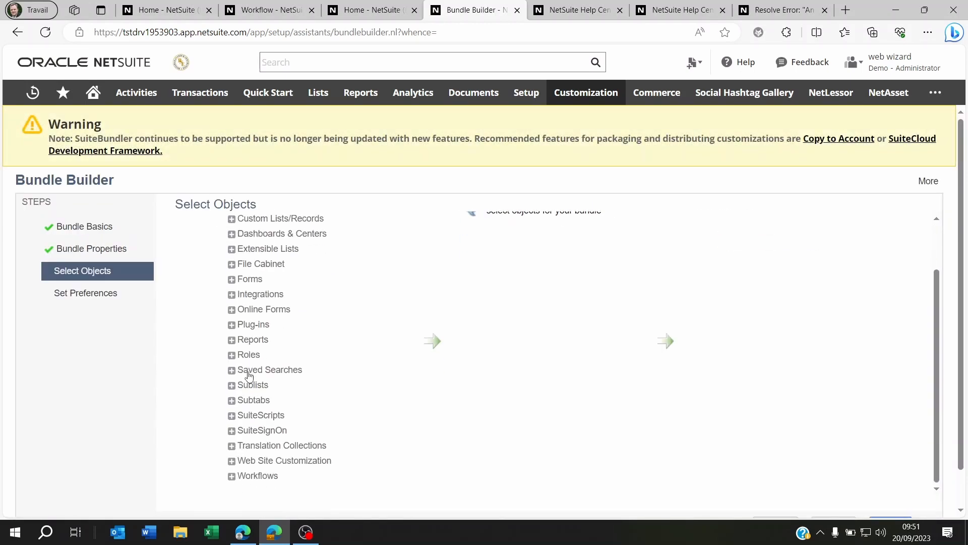
{"action": "left_click", "coordinate": [232, 475]}
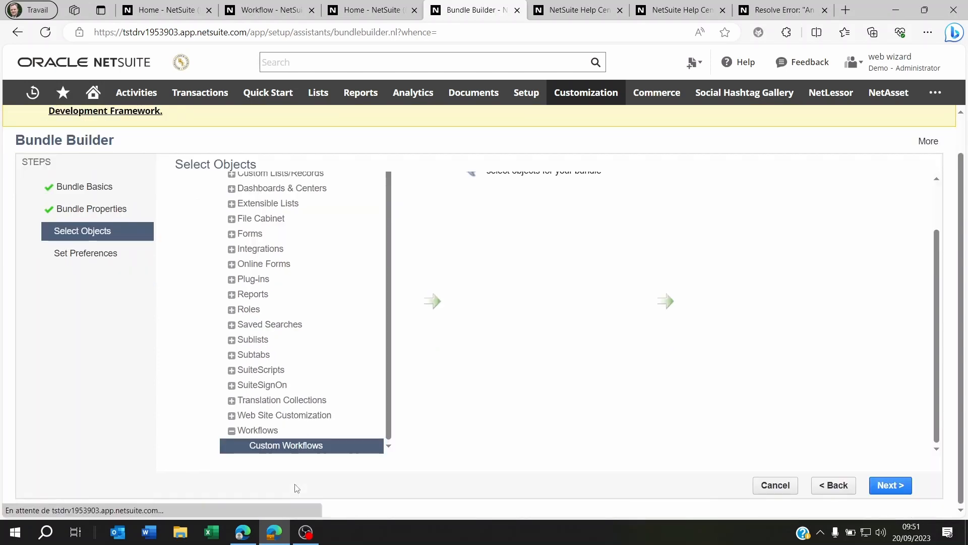
{"action": "left_click", "coordinate": [285, 445]}
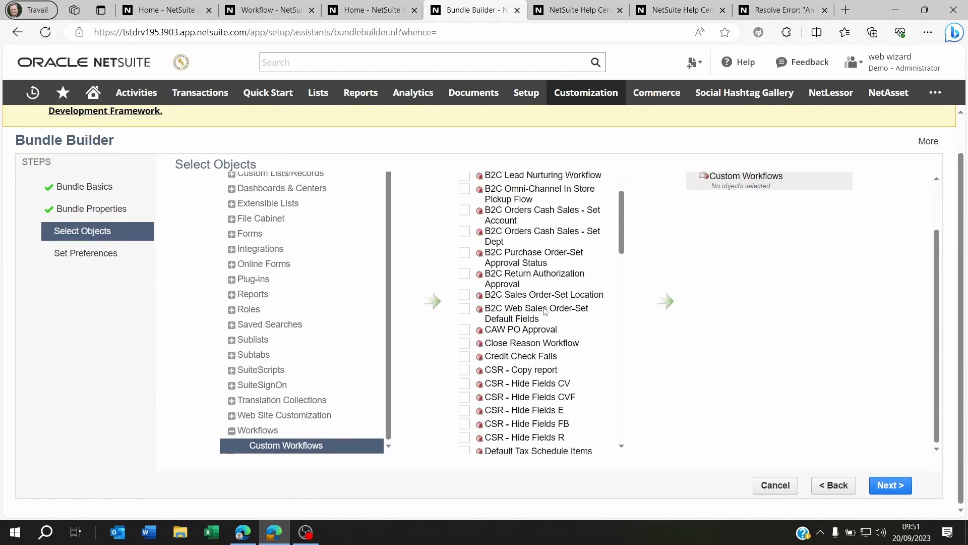
{"action": "scroll", "scroll_direction": "down", "scroll_amount": 3}
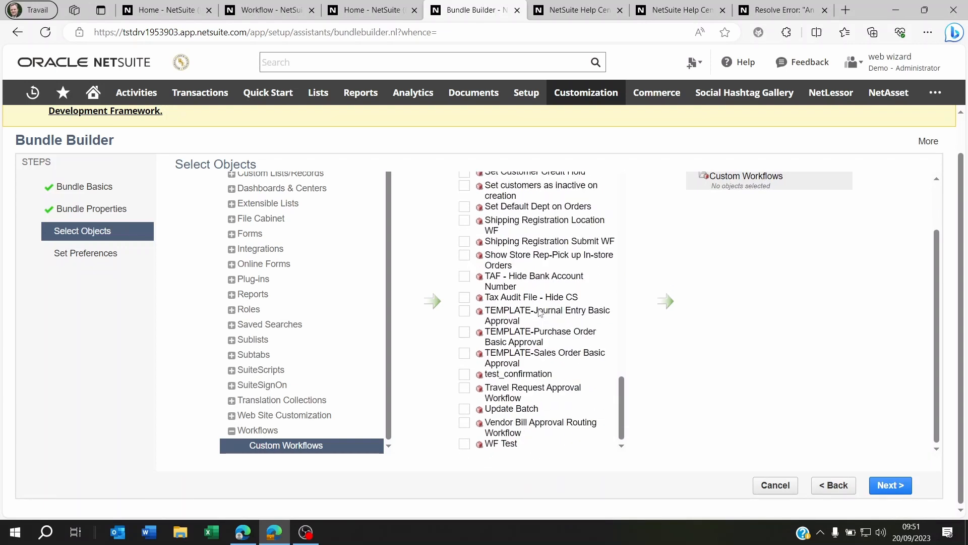
{"action": "left_click", "coordinate": [464, 421]}
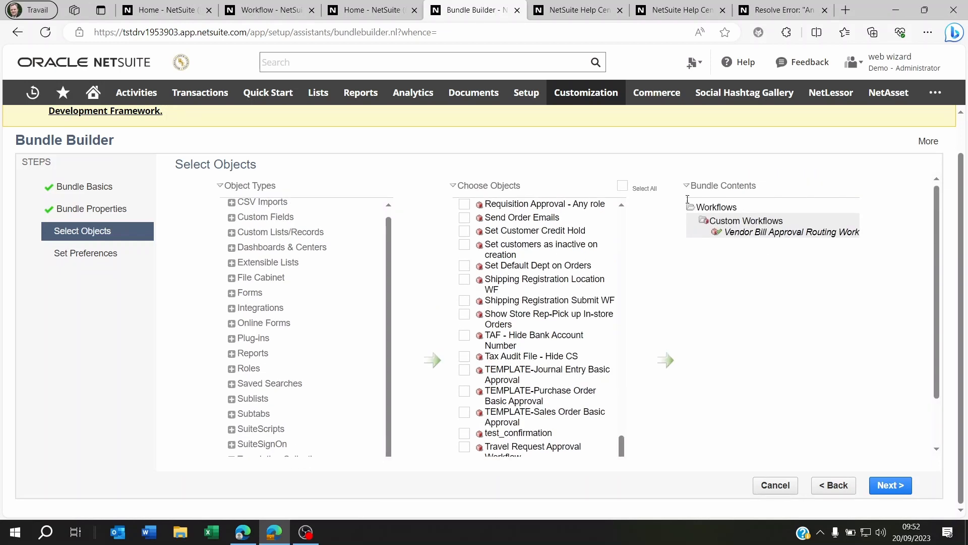
{"action": "left_click", "coordinate": [890, 485]}
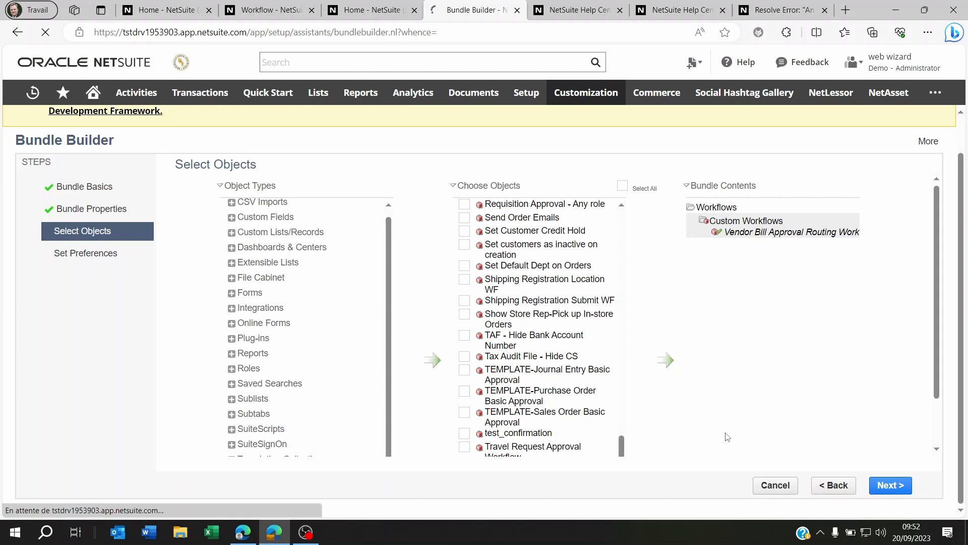
Reach Set Preferences and review the workflow, Vendor Bill Memo List and four saved searches with their IDs
{"action": "left_click", "coordinate": [890, 485]}
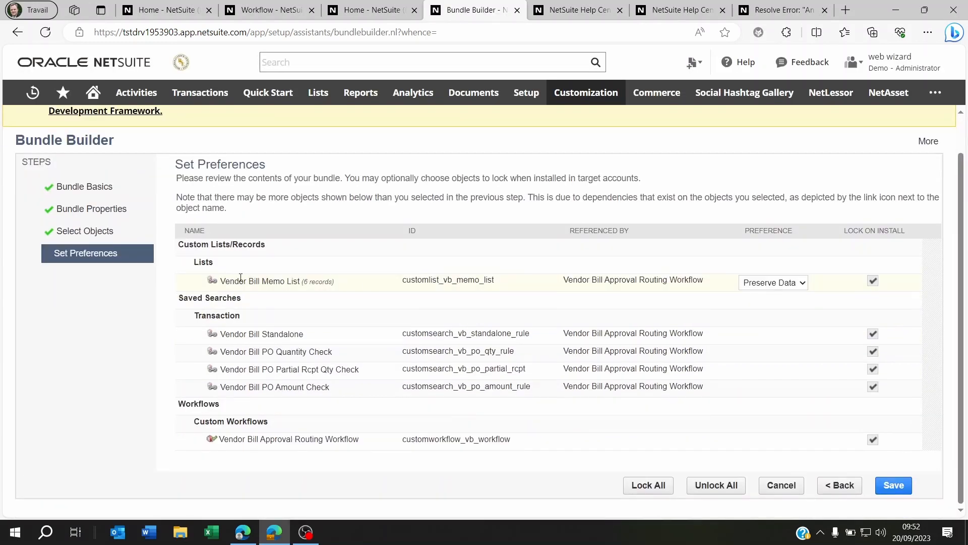
{"action": "double_click", "coordinate": [240, 281]}
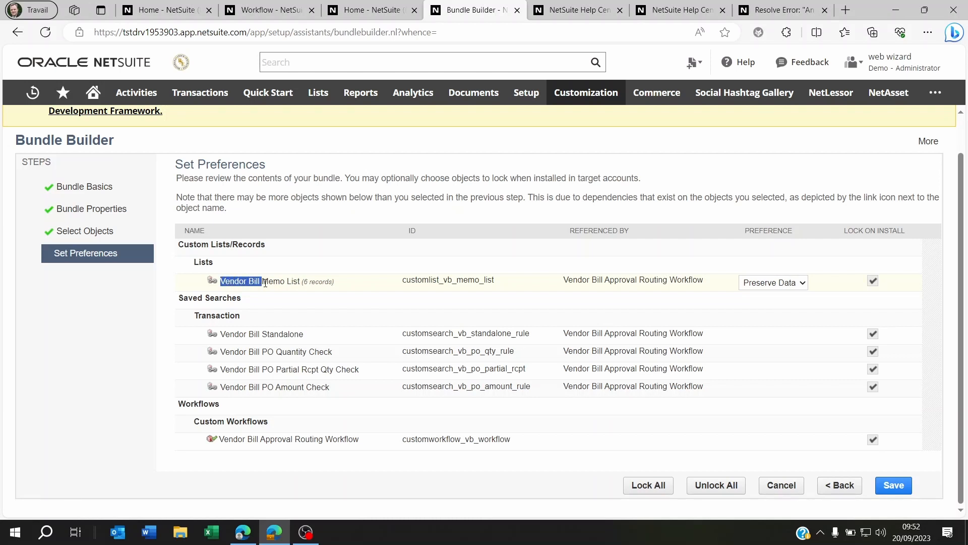
{"action": "left_click", "coordinate": [125, 332]}
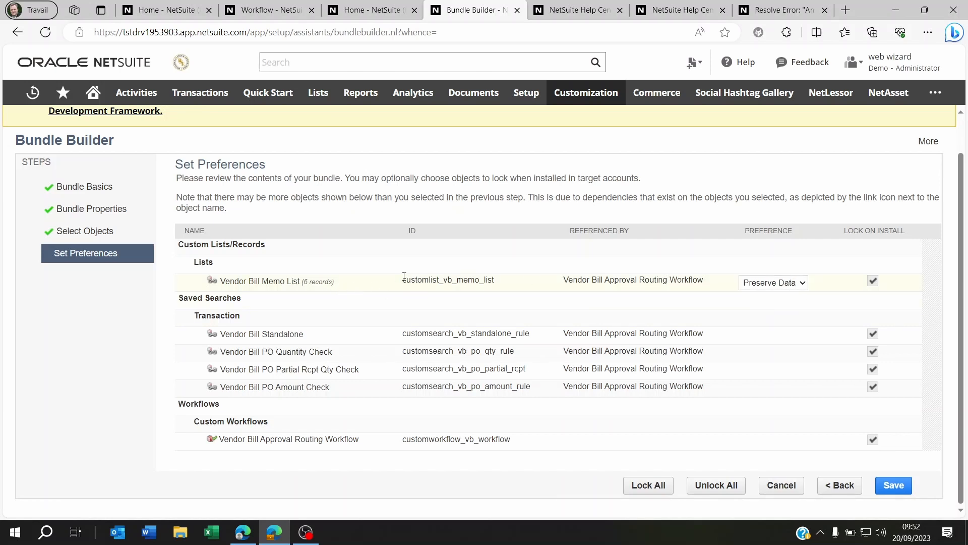
{"action": "double_click", "coordinate": [446, 279]}
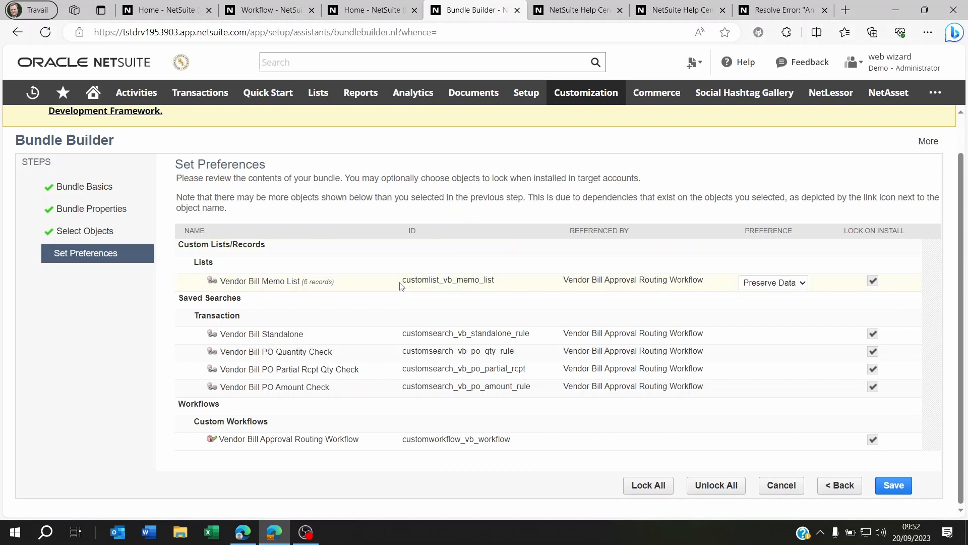
{"action": "double_click", "coordinate": [447, 280]}
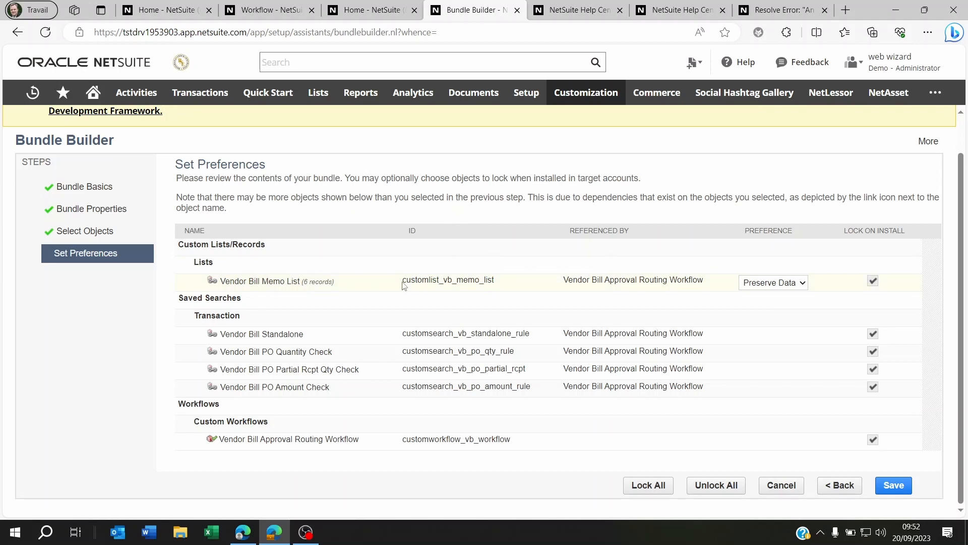
{"action": "double_click", "coordinate": [447, 279]}
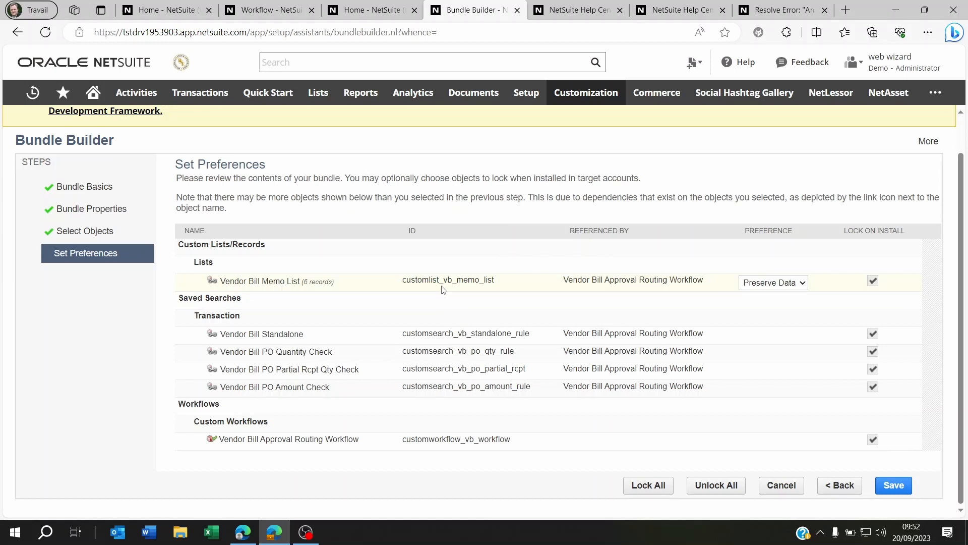
{"action": "mouse_move", "coordinate": [448, 290]}
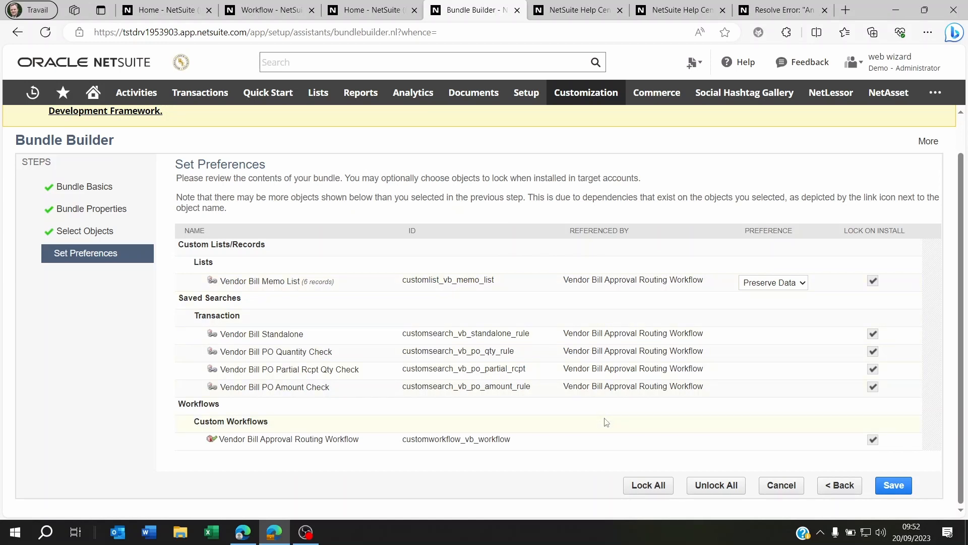
Keep Preserve Data for the Vendor Bill Memo List and save the bundle
{"action": "left_click", "coordinate": [773, 282]}
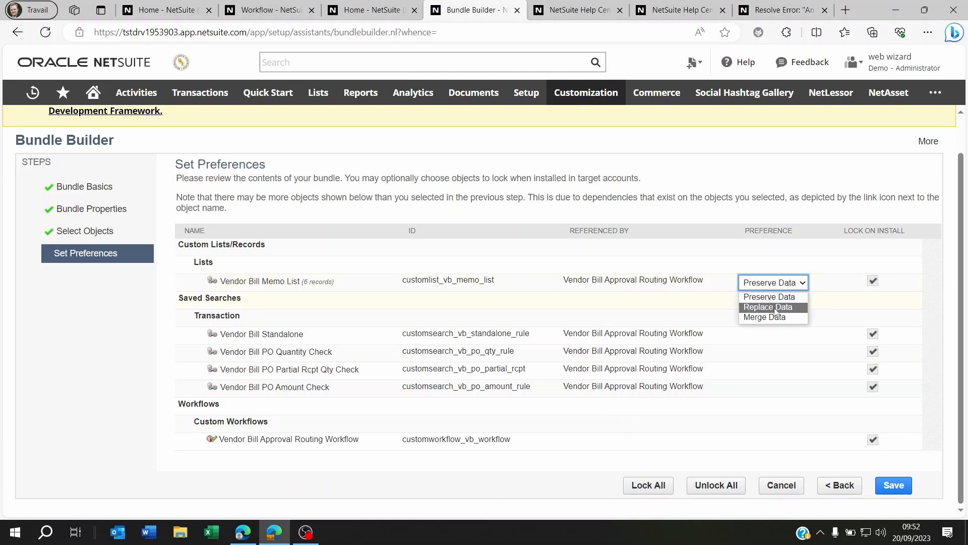
{"action": "mouse_move", "coordinate": [773, 316]}
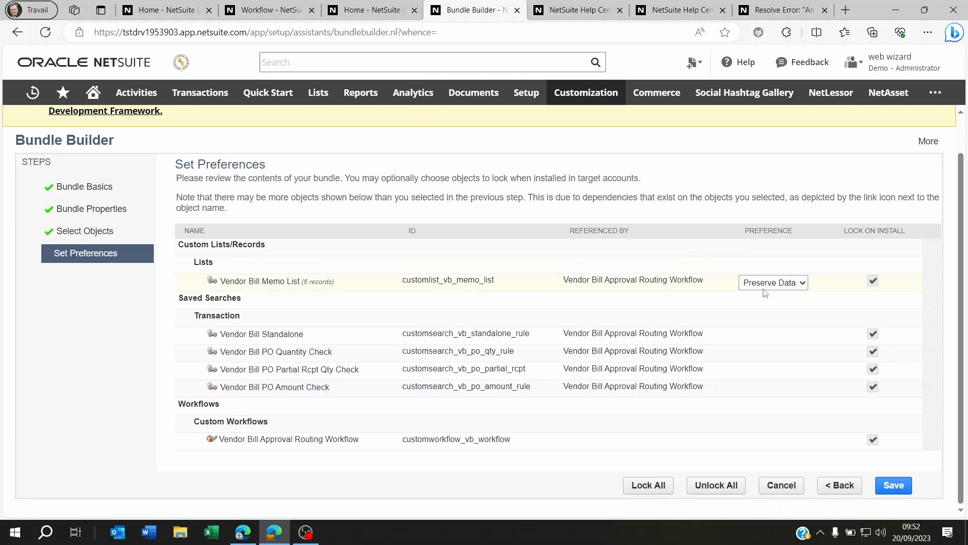
{"action": "left_click", "coordinate": [773, 283]}
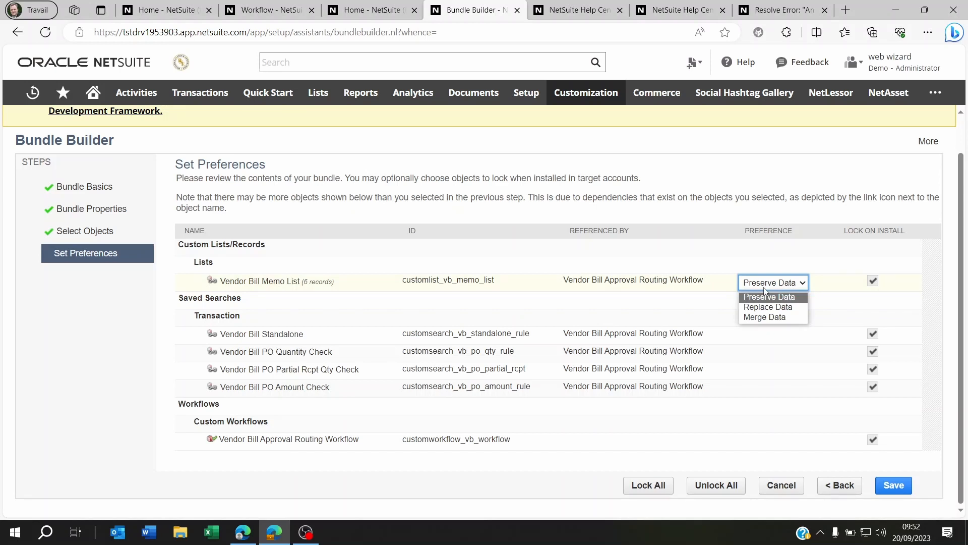
{"action": "mouse_move", "coordinate": [767, 307]}
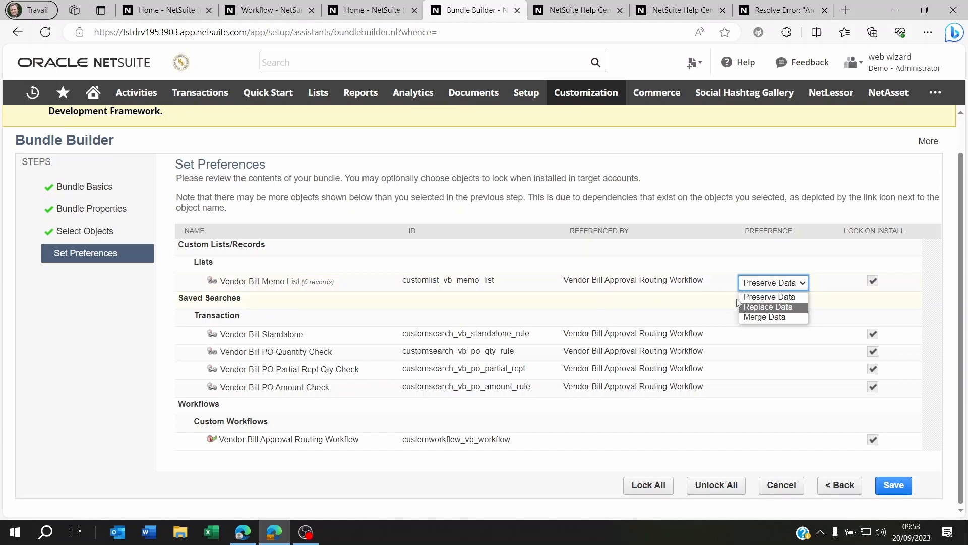
{"action": "mouse_move", "coordinate": [764, 317]}
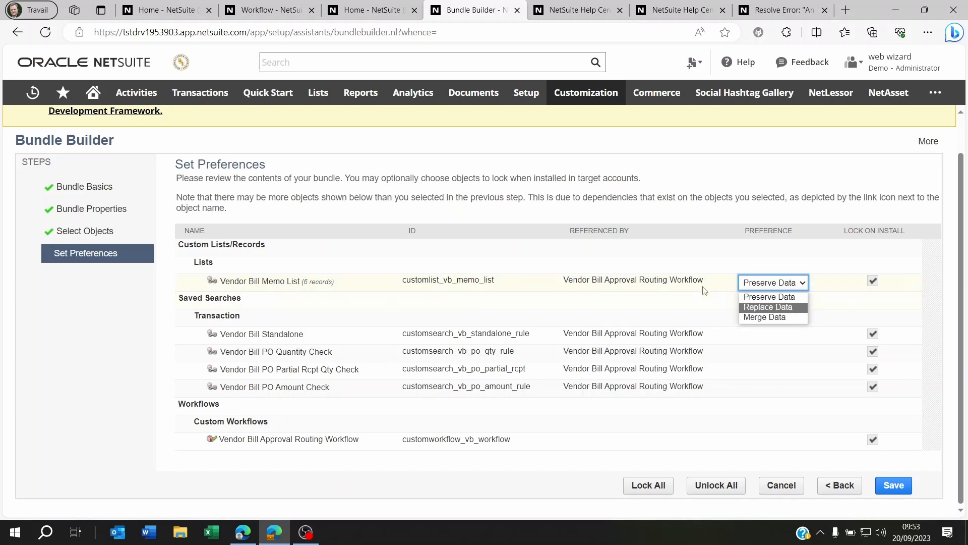
{"action": "mouse_move", "coordinate": [443, 213]}
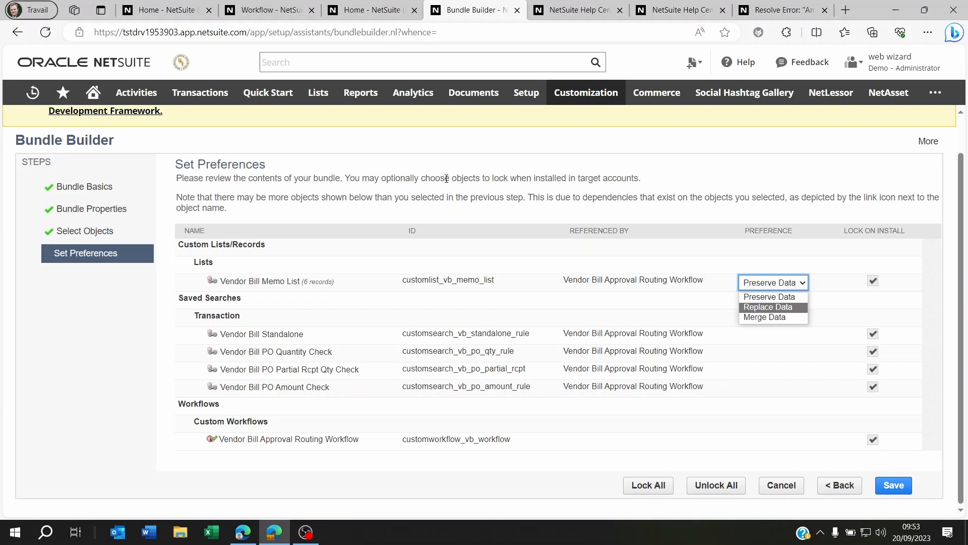
{"action": "mouse_move", "coordinate": [922, 255]}
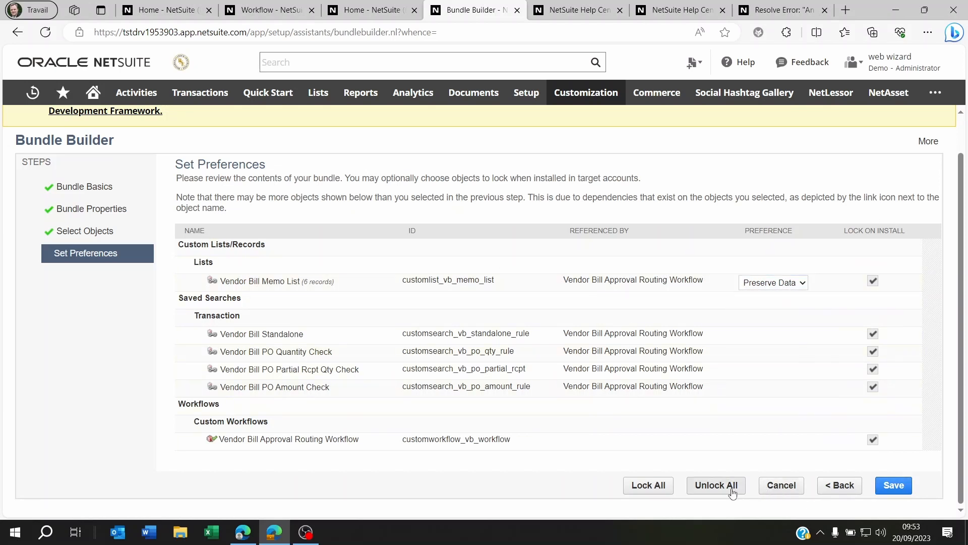
{"action": "left_click", "coordinate": [714, 485]}
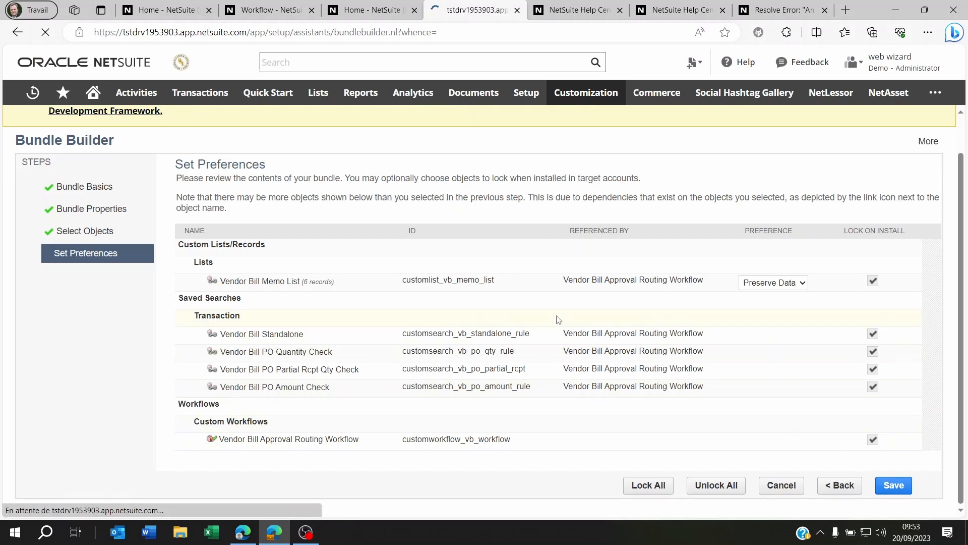
Open the Bundle Availability page for 'Test demo bundle' with the Level options shown
{"action": "left_click", "coordinate": [893, 485]}
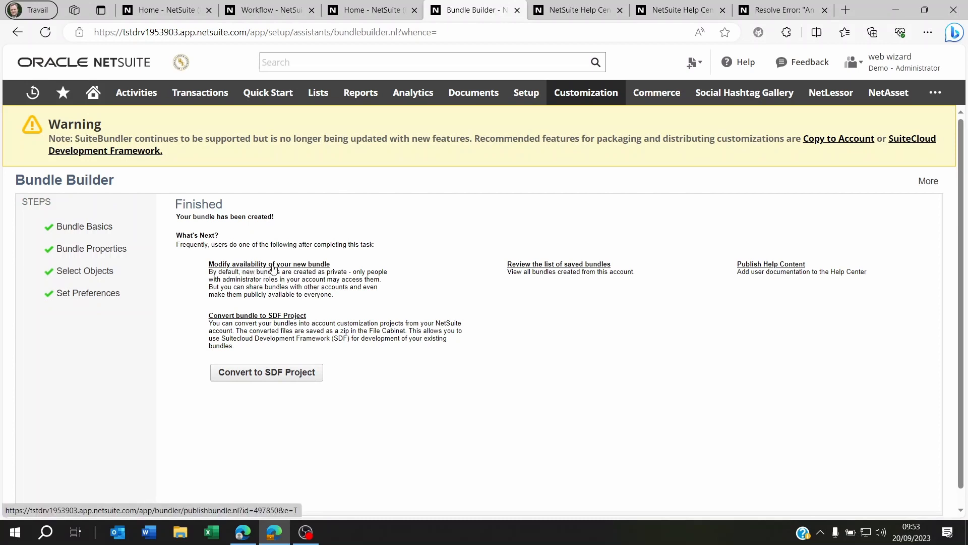
{"action": "mouse_move", "coordinate": [264, 268]}
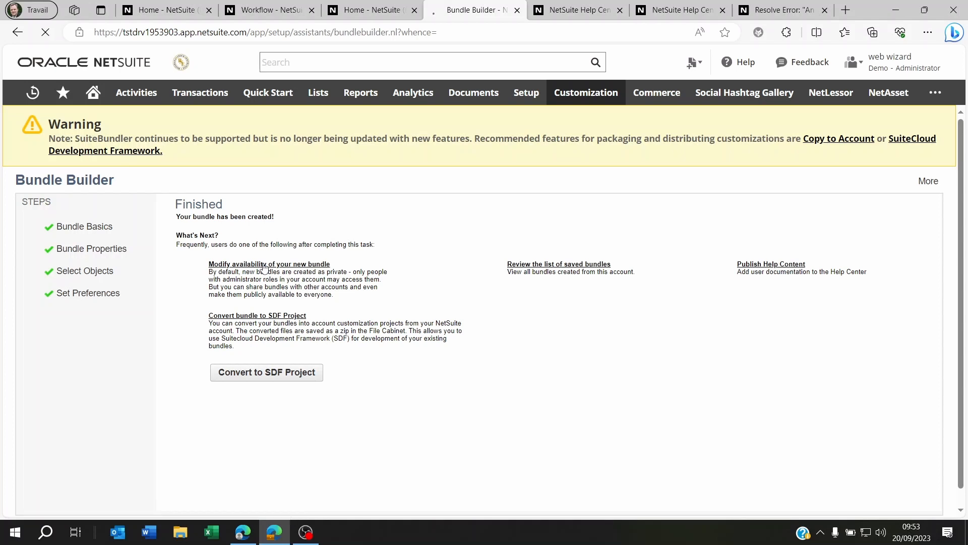
{"action": "left_click", "coordinate": [269, 263]}
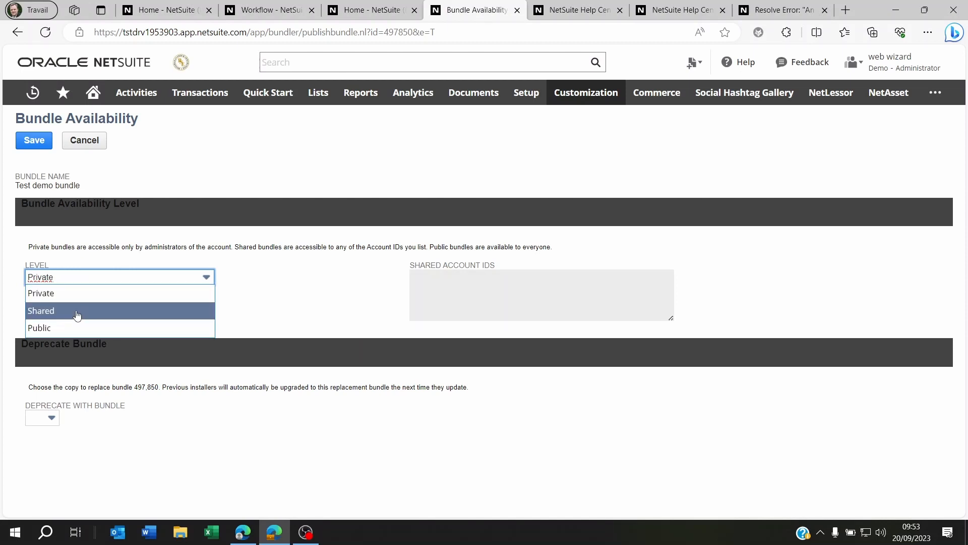
{"action": "left_click", "coordinate": [41, 309]}
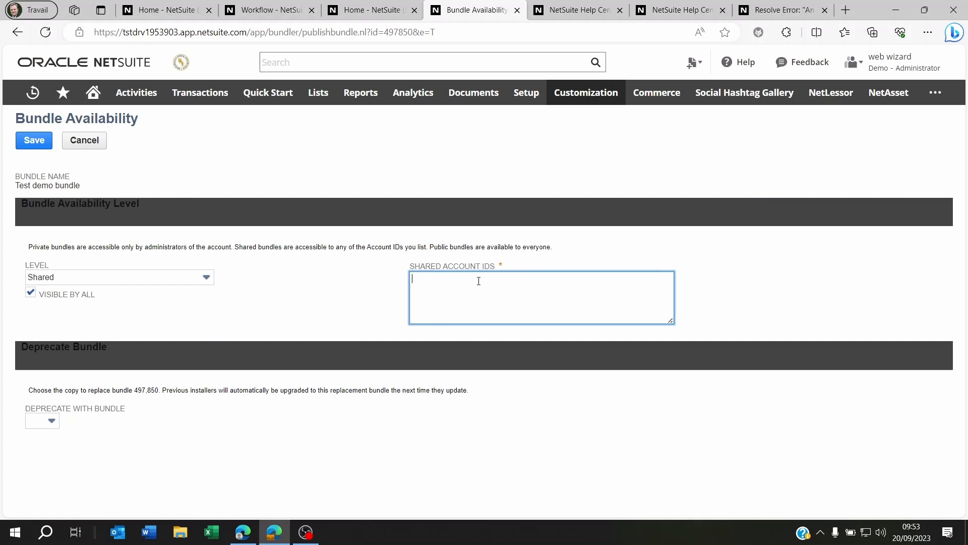
{"action": "left_click", "coordinate": [29, 293]}
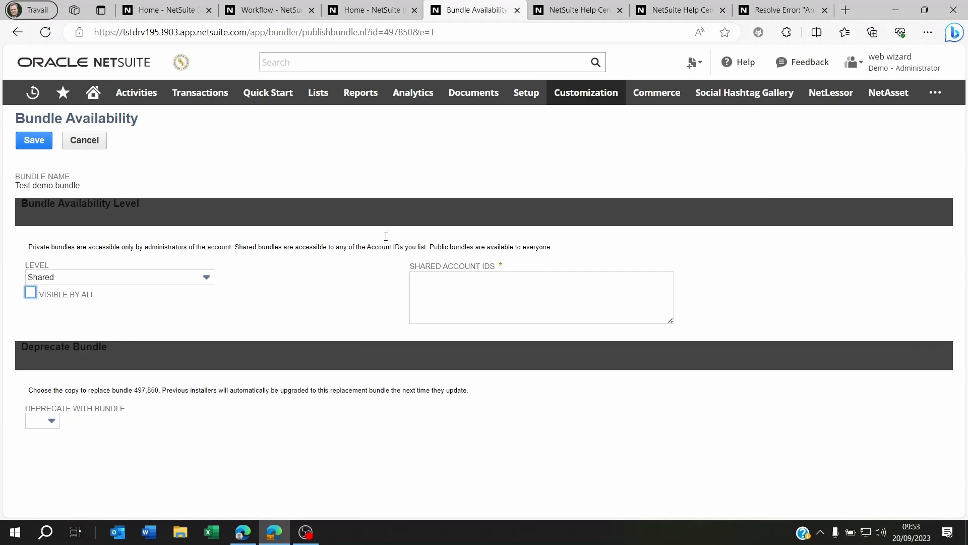
{"action": "left_click", "coordinate": [585, 92]}
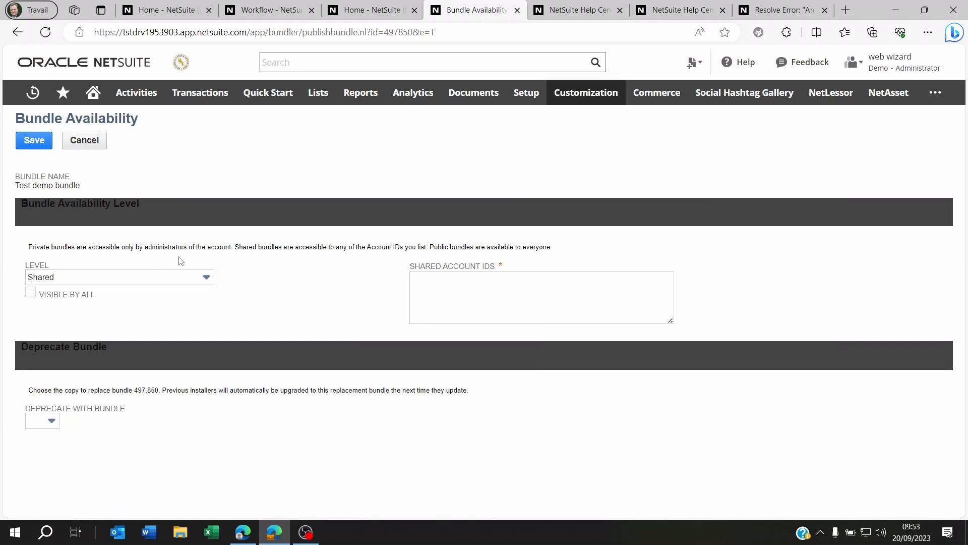
{"action": "left_click", "coordinate": [541, 297]}
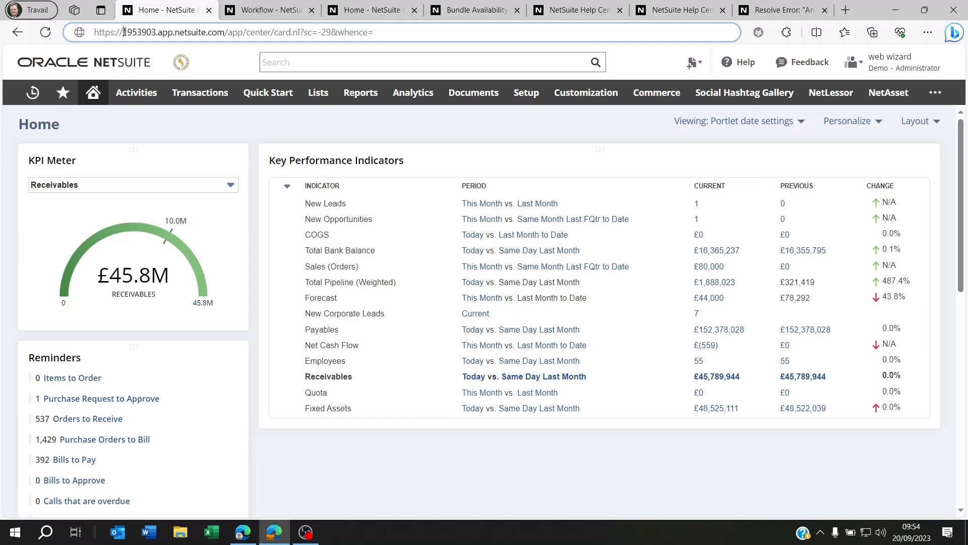
Highlight the account numbers 1953903 and 1953903-sb1 in the Home tabs' addresses
{"action": "double_click", "coordinate": [141, 32]}
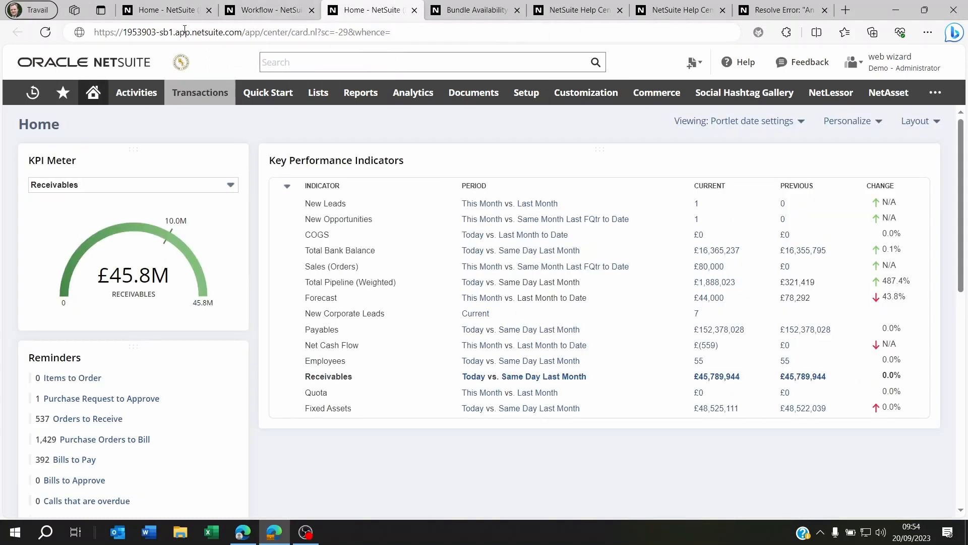
{"action": "double_click", "coordinate": [131, 32]}
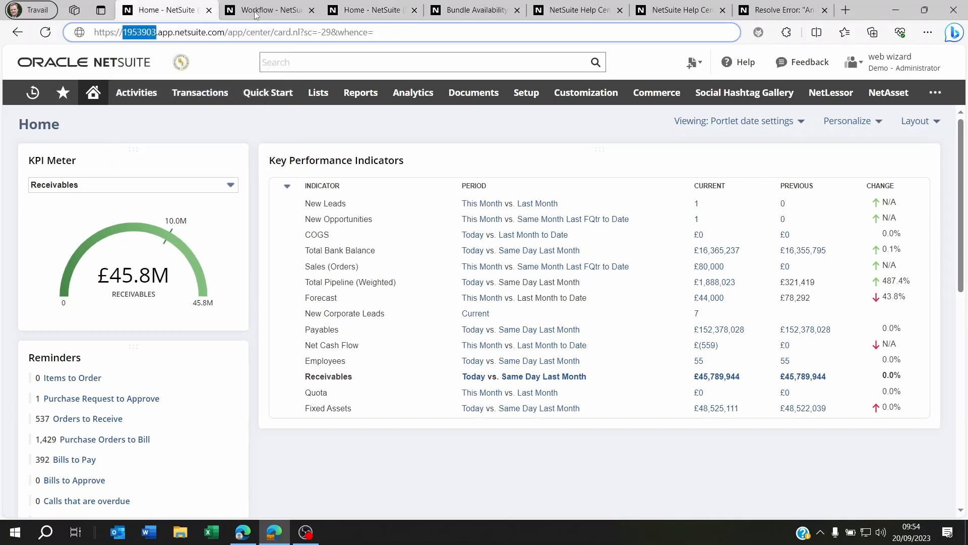
Check the sandbox Home tab and return to the Test demo bundle's availability page
{"action": "left_click", "coordinate": [266, 10]}
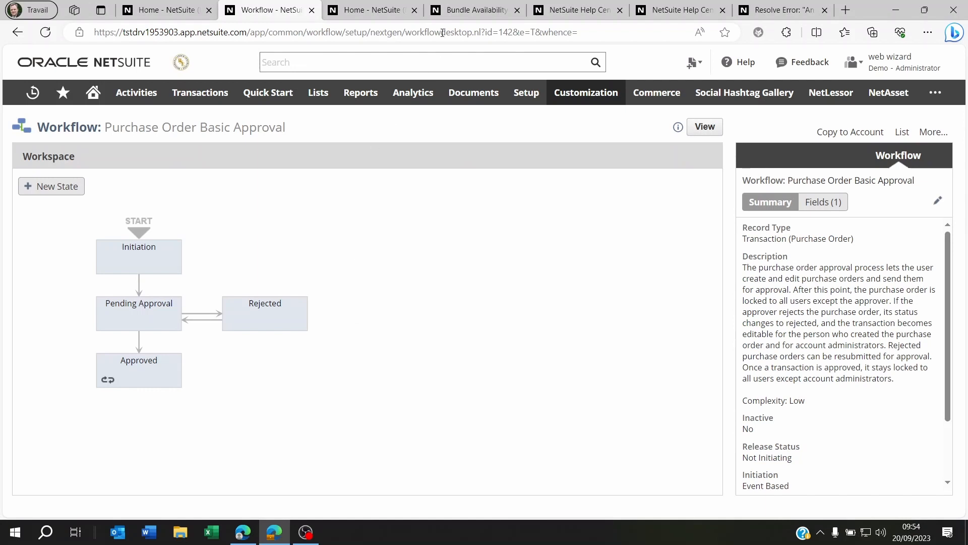
{"action": "left_click", "coordinate": [474, 10]}
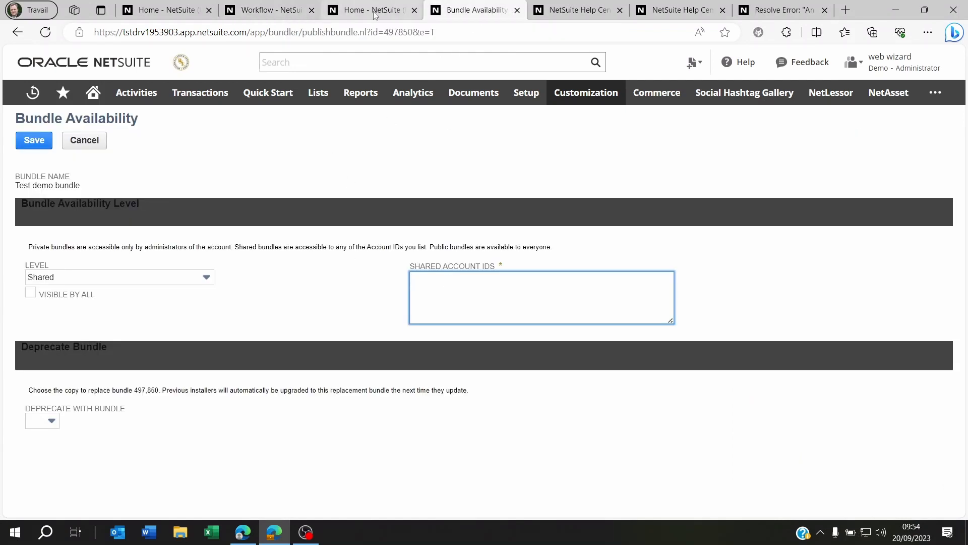
{"action": "left_click", "coordinate": [370, 10]}
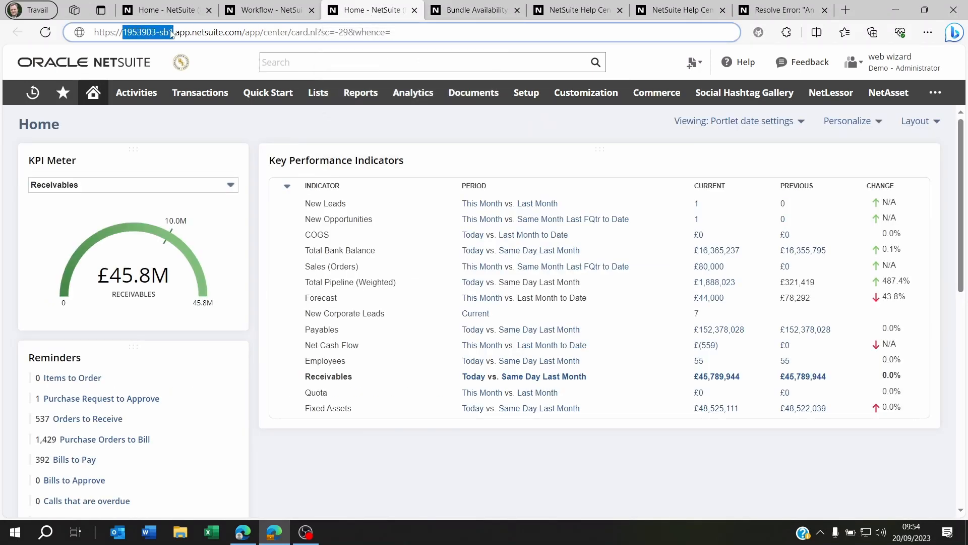
{"action": "left_click", "coordinate": [474, 10]}
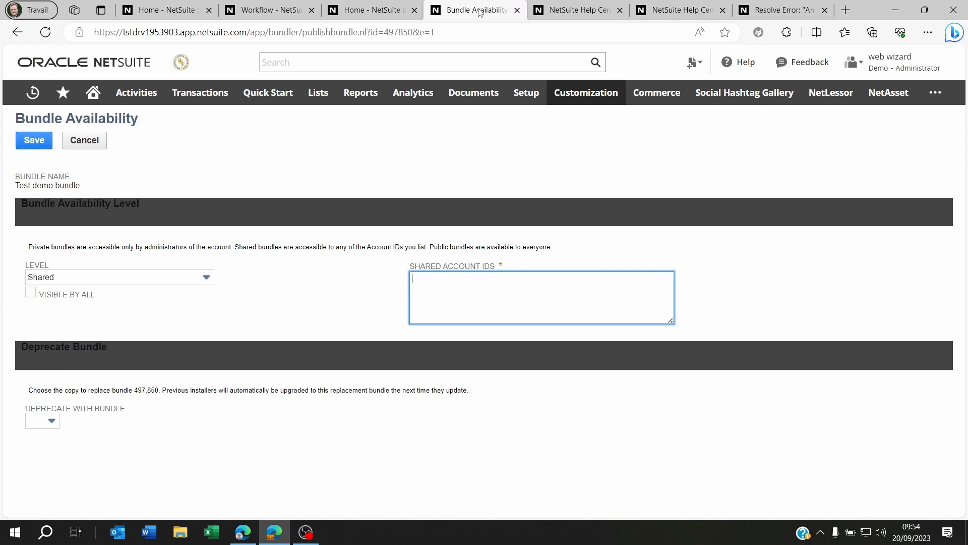
Enter 1953903-sb1 in Shared Account IDs, trim it to 1953903, and save the sharing settings
{"action": "type", "text": "1953903-sb1"}
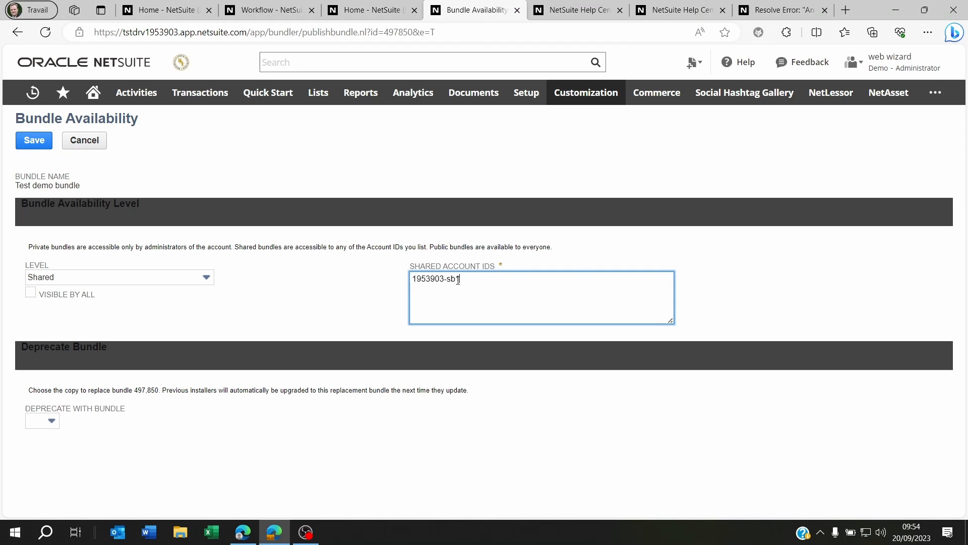
{"action": "key", "text": "Backspace"}
{"action": "type", "text": "_"}
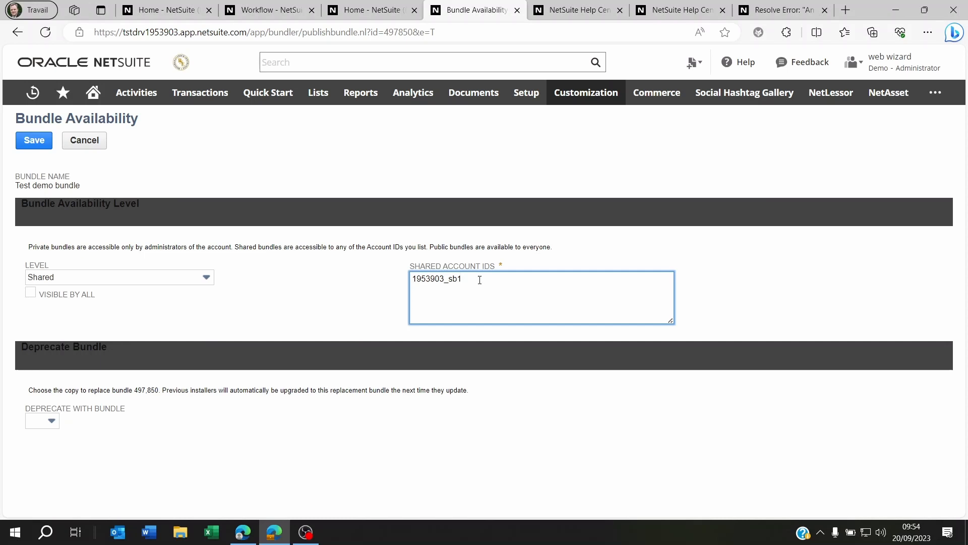
{"action": "double_click", "coordinate": [452, 279]}
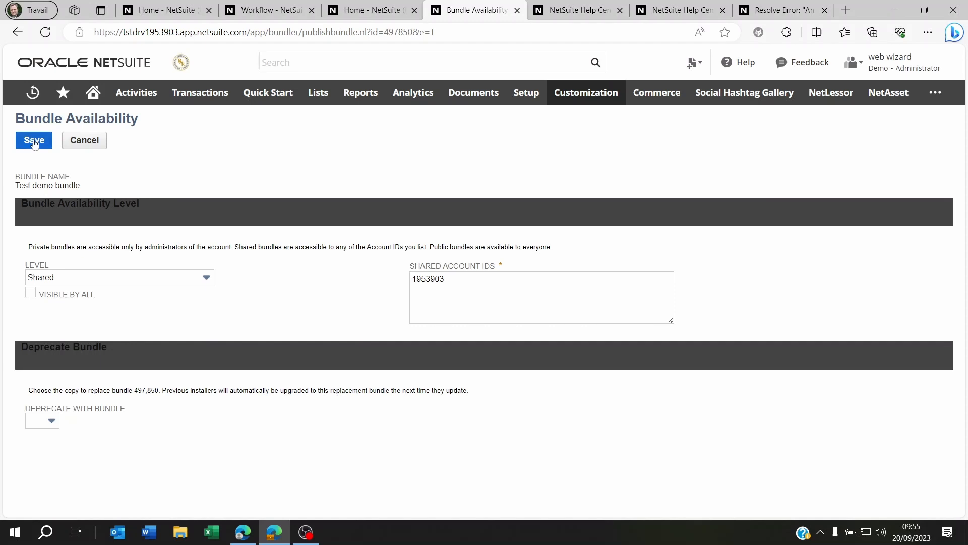
{"action": "left_click", "coordinate": [473, 92]}
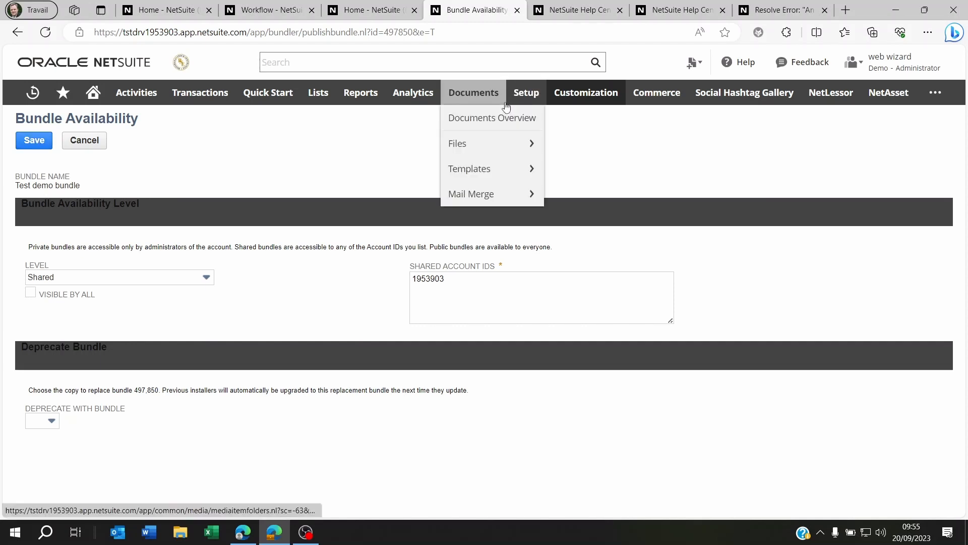
Leave bundle availability via Customization > SuiteBundler > Search & Install Bundles, confirming Quitter
{"action": "left_click", "coordinate": [585, 92]}
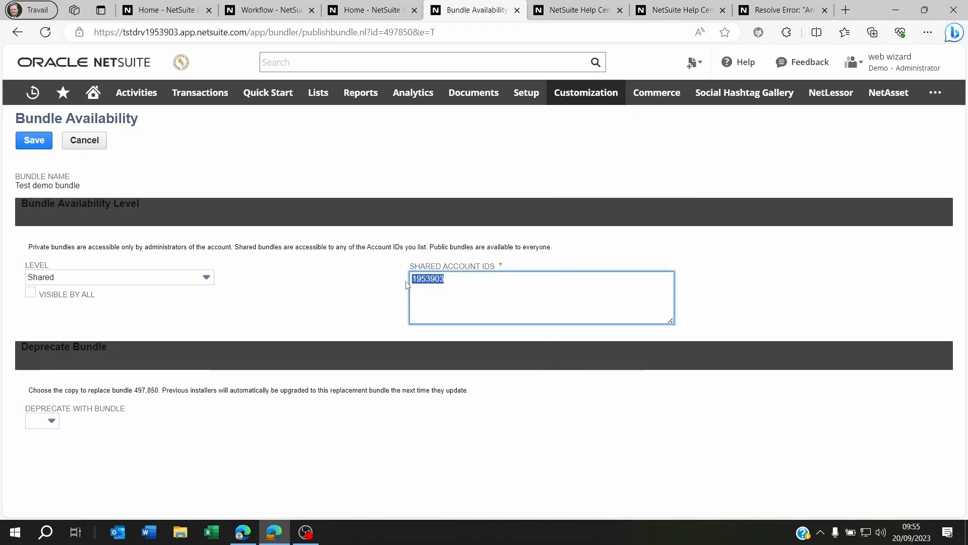
{"action": "left_click", "coordinate": [585, 92]}
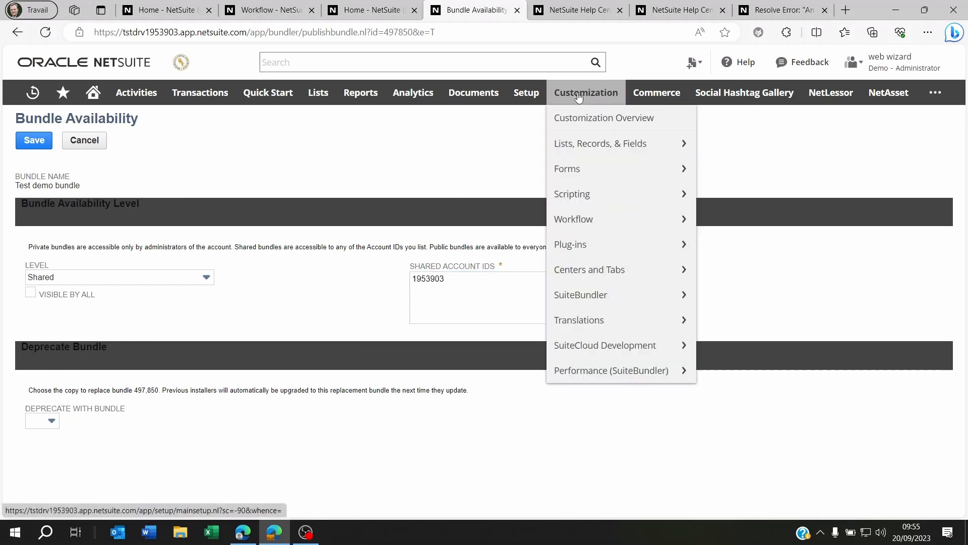
{"action": "mouse_move", "coordinate": [580, 295]}
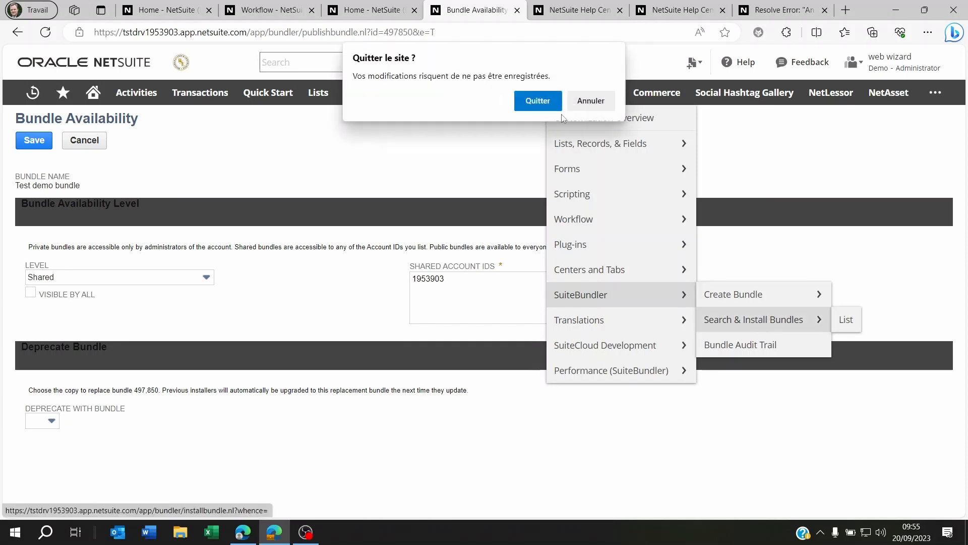
{"action": "left_click", "coordinate": [537, 101]}
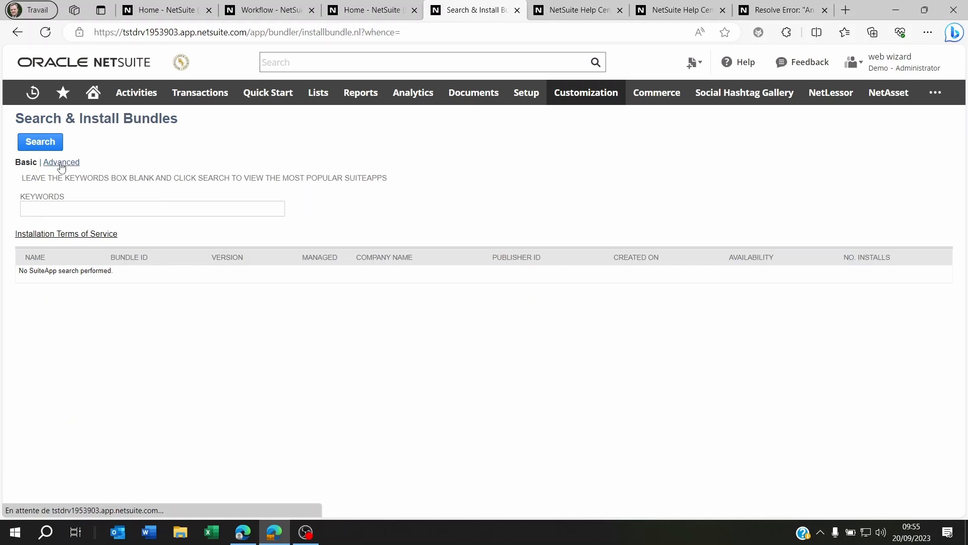
Search bundles in Advanced mode with Location Sandbox Account and Account ID 1953903_sb1
{"action": "left_click", "coordinate": [60, 162]}
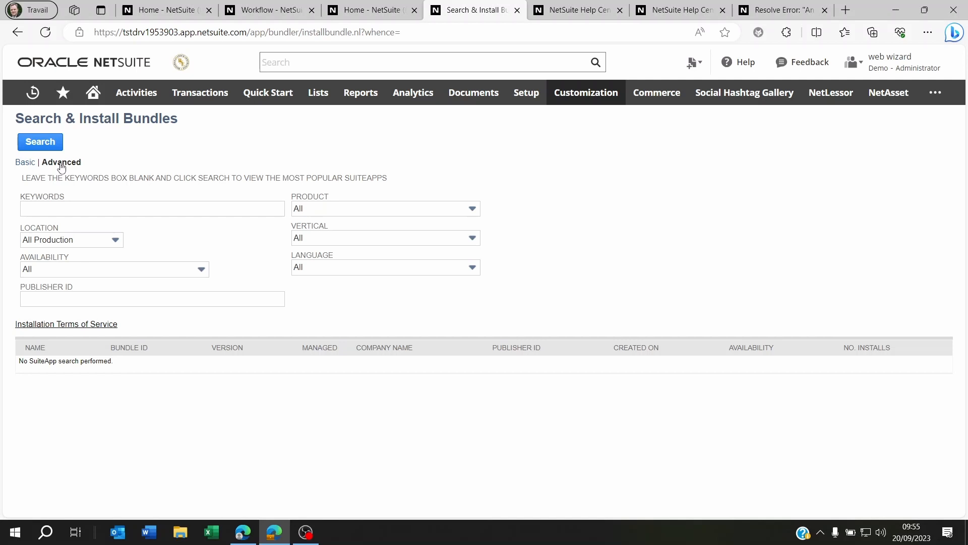
{"action": "left_click", "coordinate": [71, 240]}
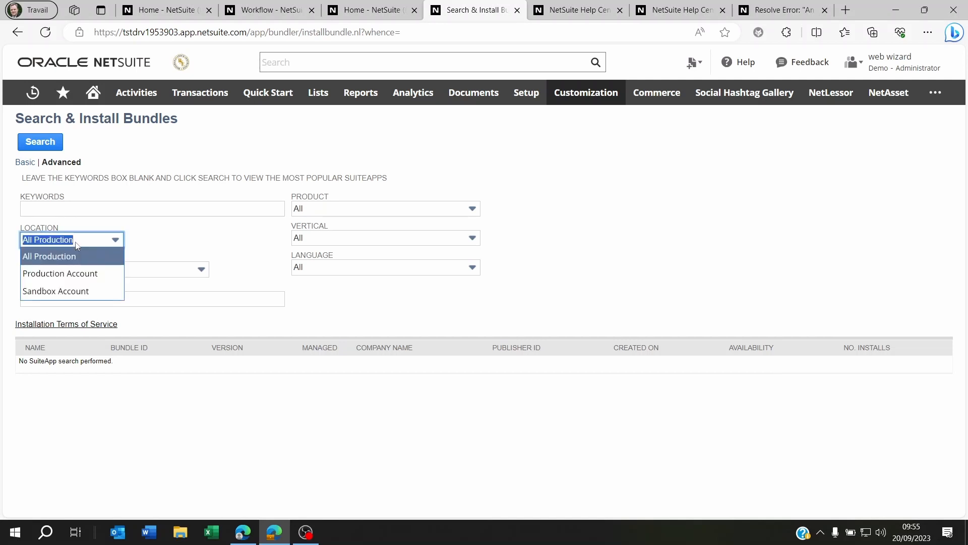
{"action": "left_click", "coordinate": [56, 291]}
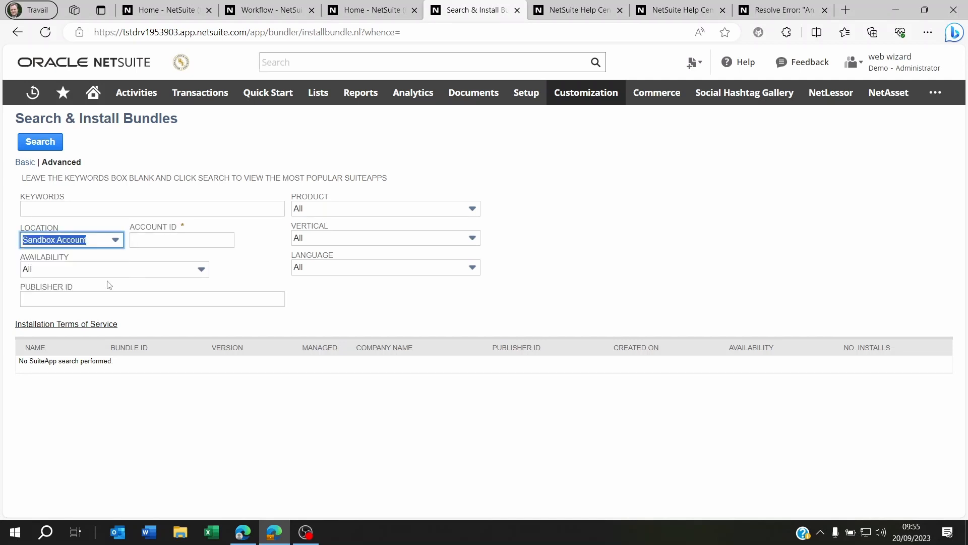
{"action": "left_click", "coordinate": [181, 241]}
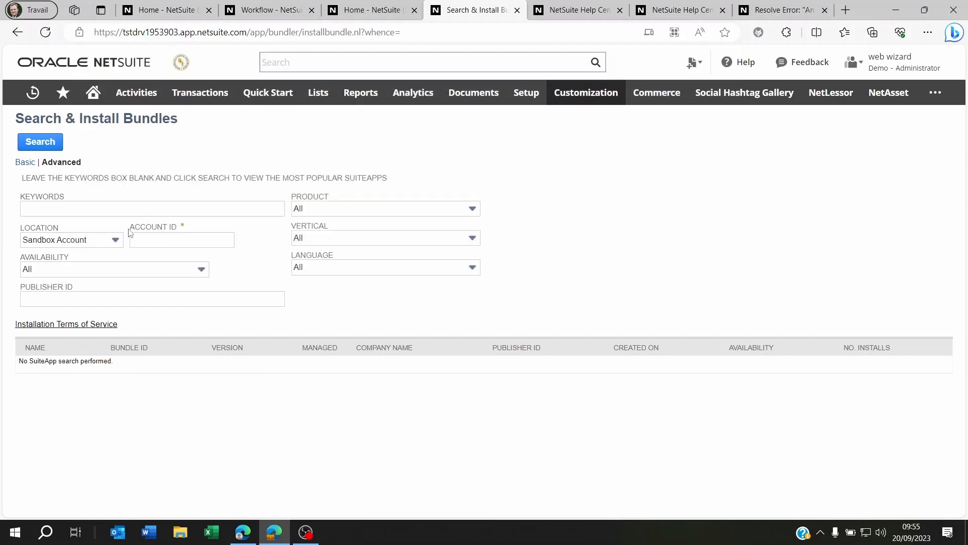
{"action": "type", "text": "1953903_sb1"}
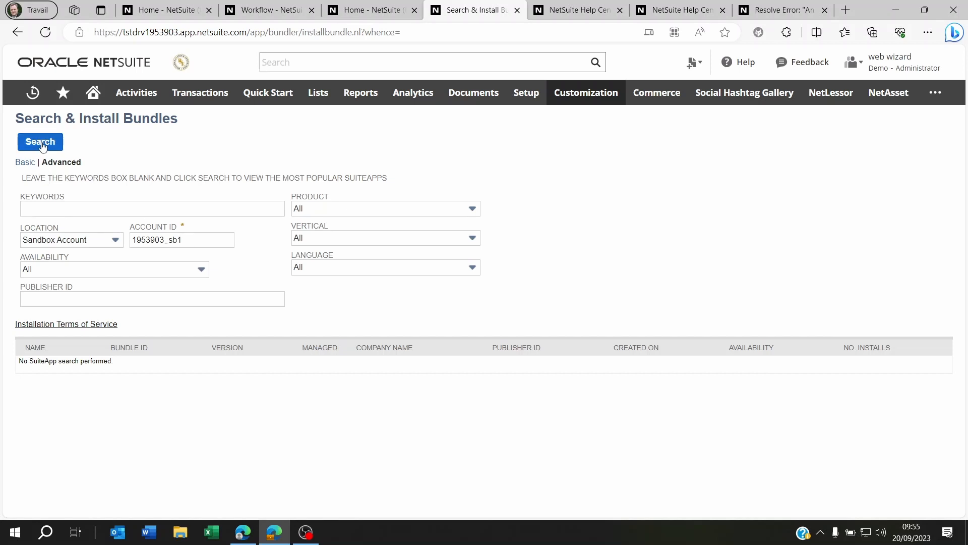
{"action": "left_click", "coordinate": [181, 240]}
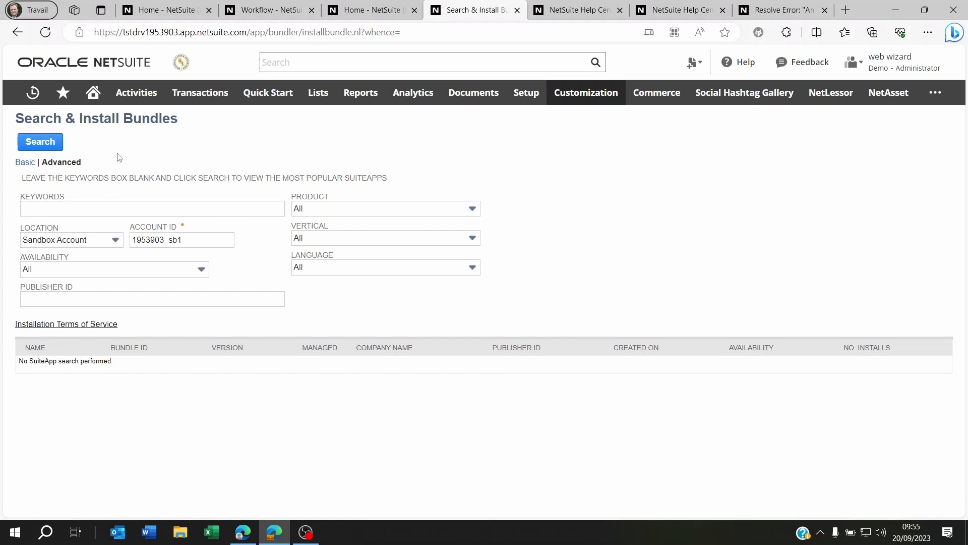
{"action": "left_click", "coordinate": [182, 240]}
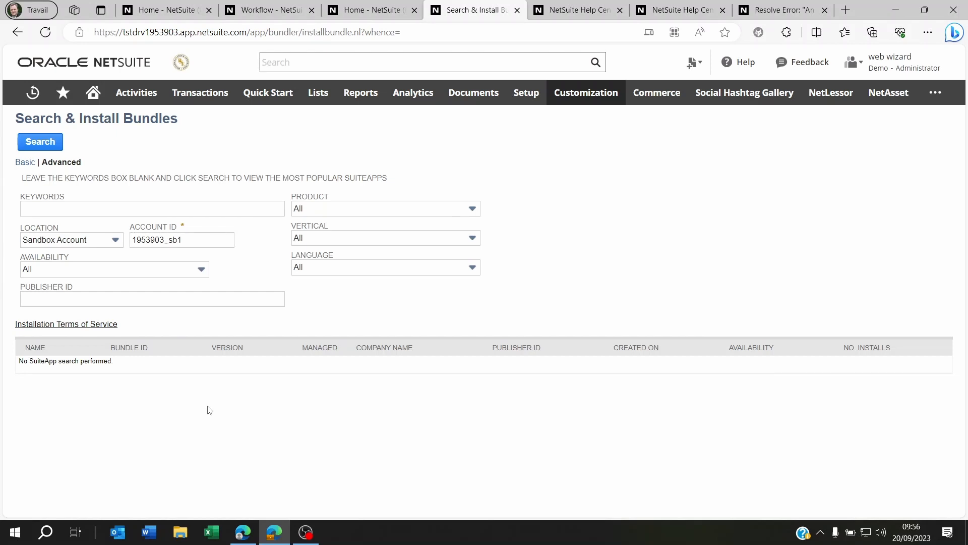
{"action": "mouse_move", "coordinate": [219, 415]}
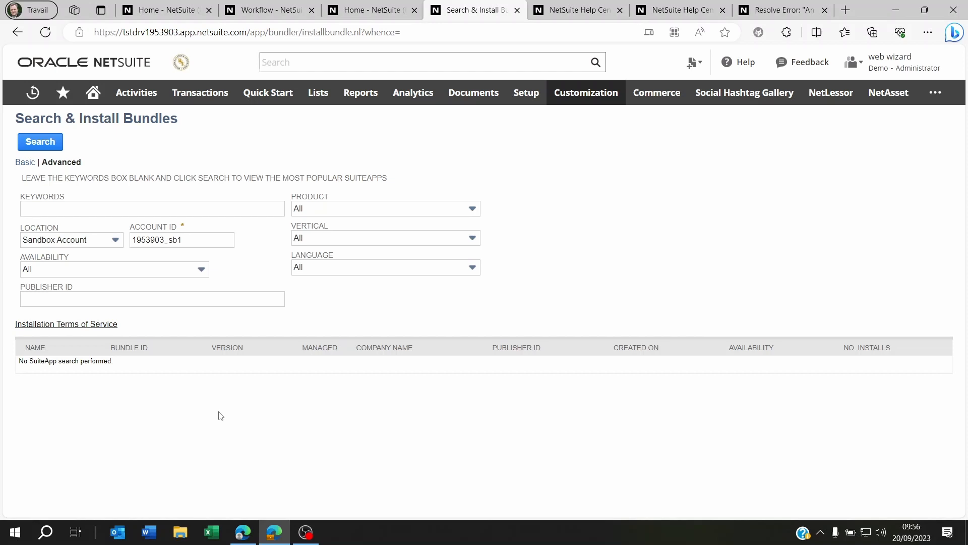